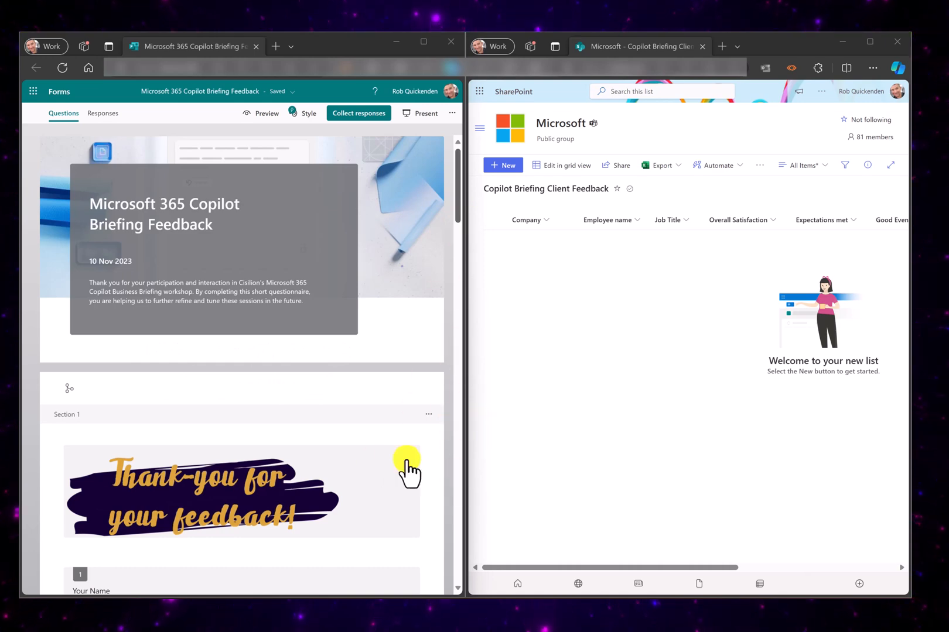
# - Start a new automation from the home page's describe-your-automation box
pyautogui.scroll(-3)
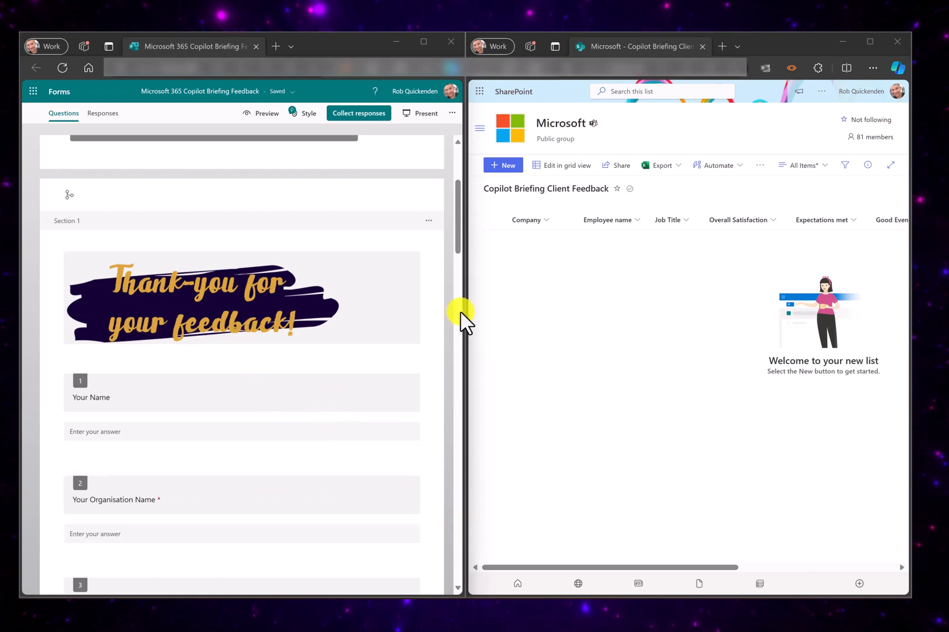
pyautogui.moveTo(461, 250)
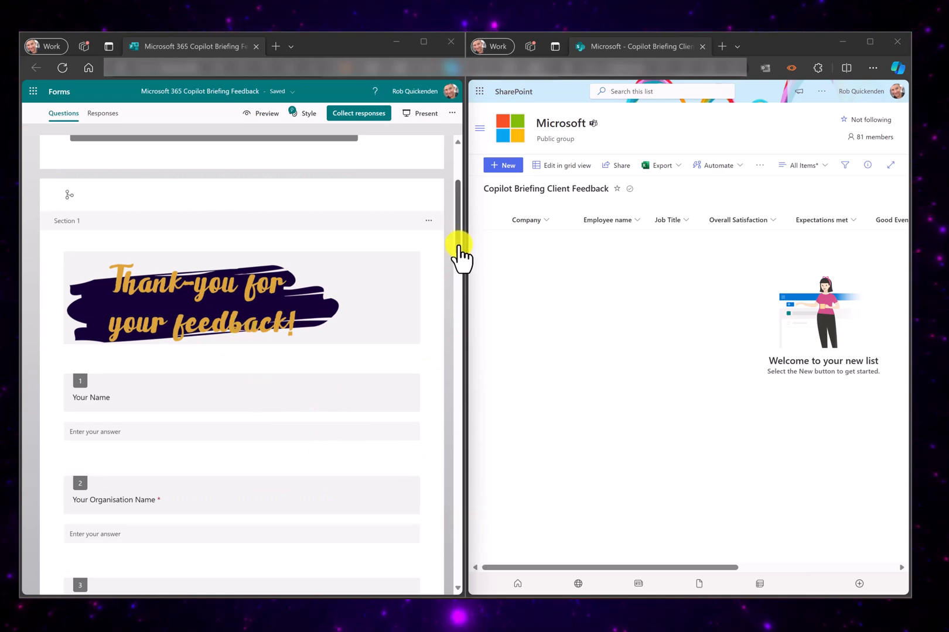
pyautogui.moveTo(461, 367)
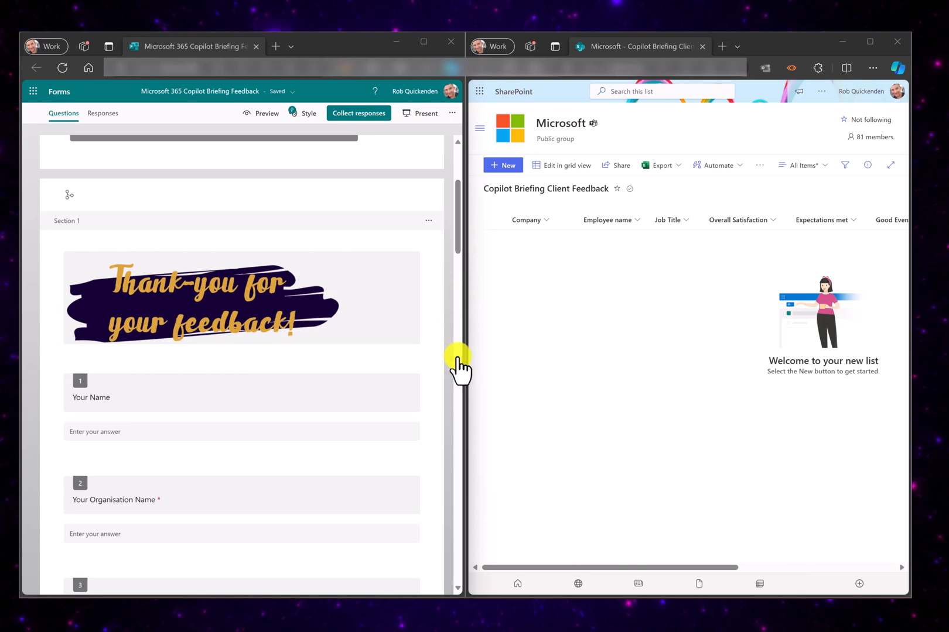
pyautogui.scroll(-3)
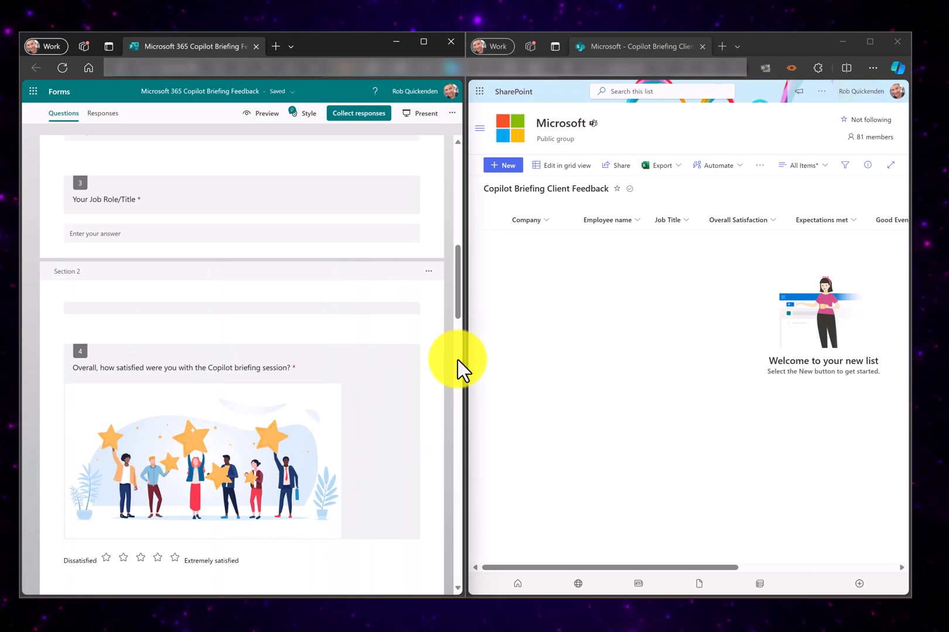
pyautogui.moveTo(554, 382)
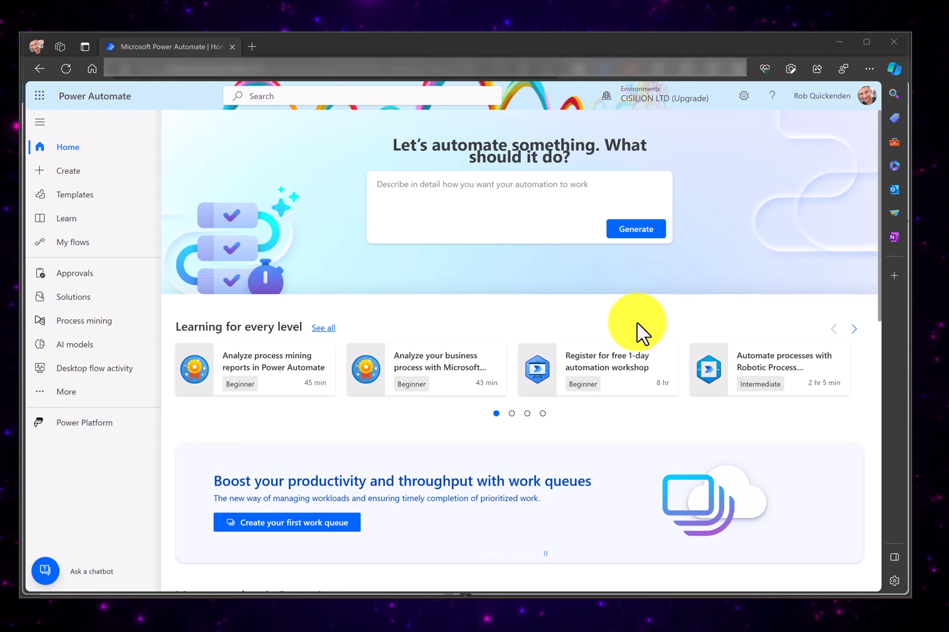
pyautogui.moveTo(731, 50)
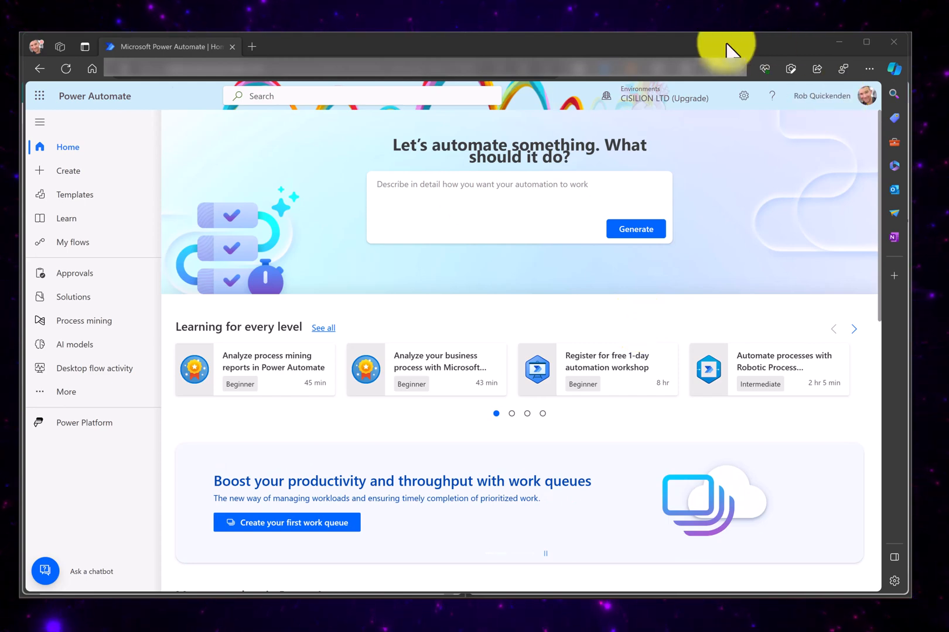
pyautogui.click(481, 187)
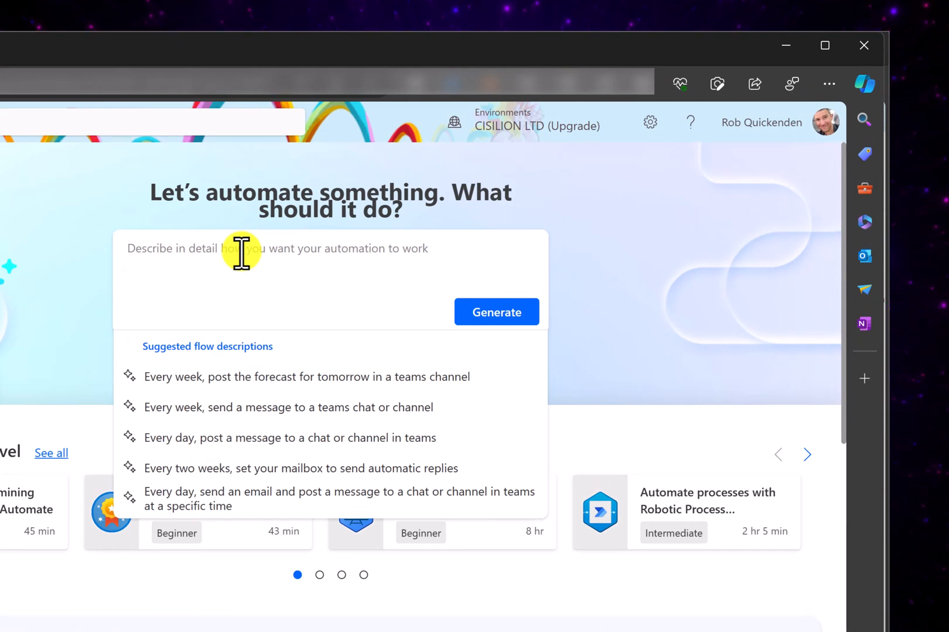
pyautogui.write('take t')
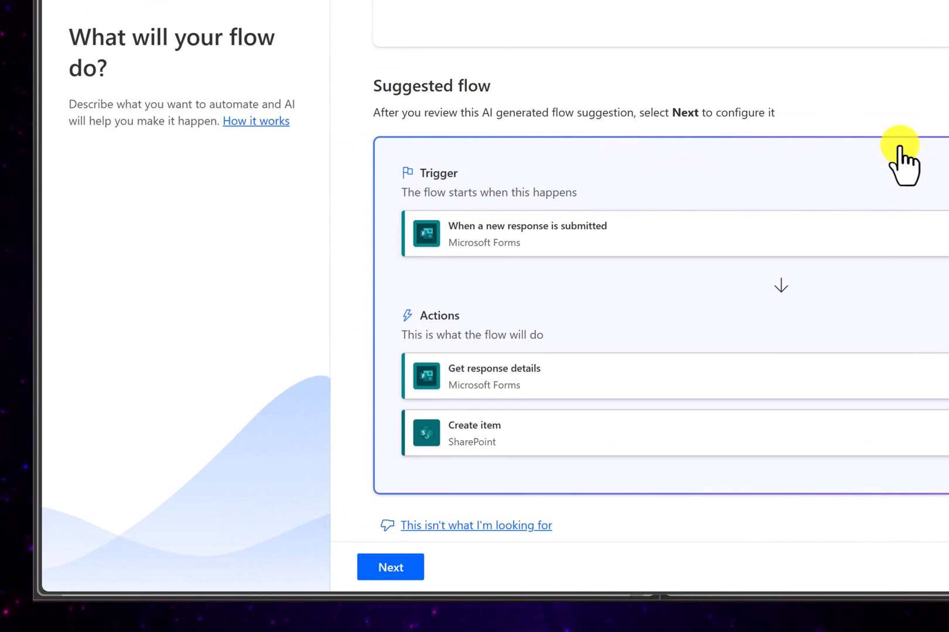
pyautogui.moveTo(396, 191)
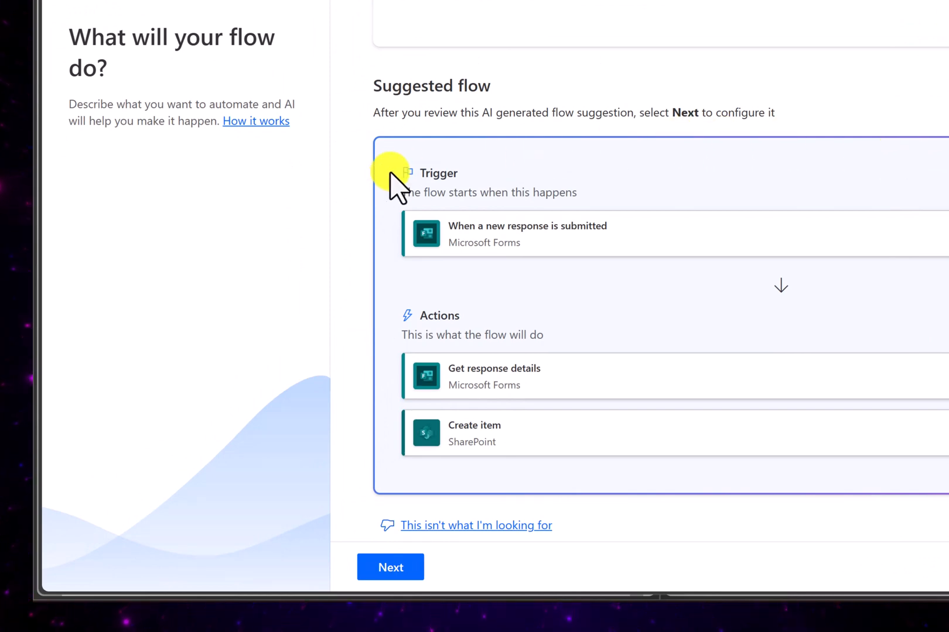
pyautogui.moveTo(660, 206)
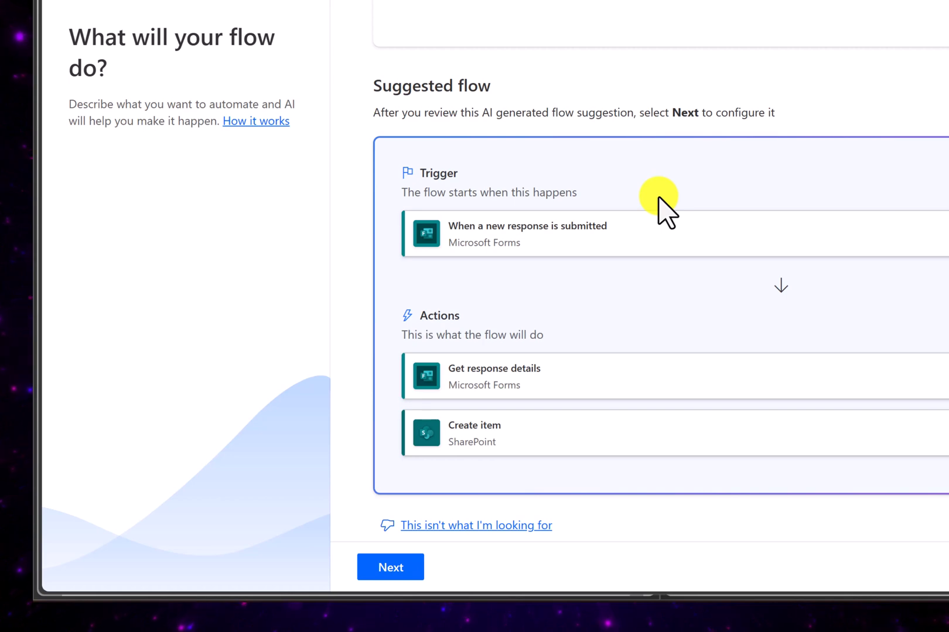
pyautogui.moveTo(714, 379)
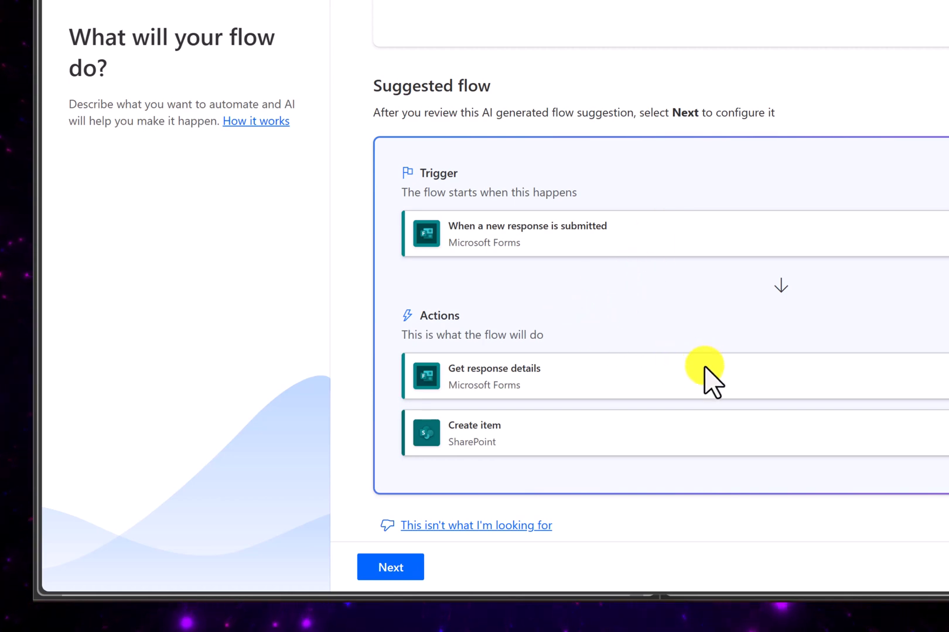
pyautogui.moveTo(702, 363)
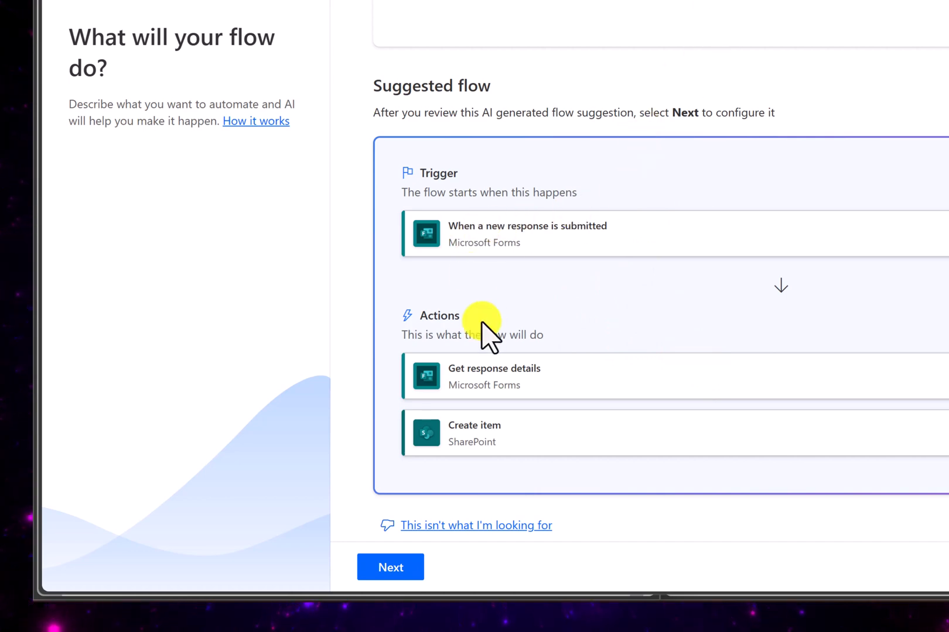
pyautogui.moveTo(617, 234)
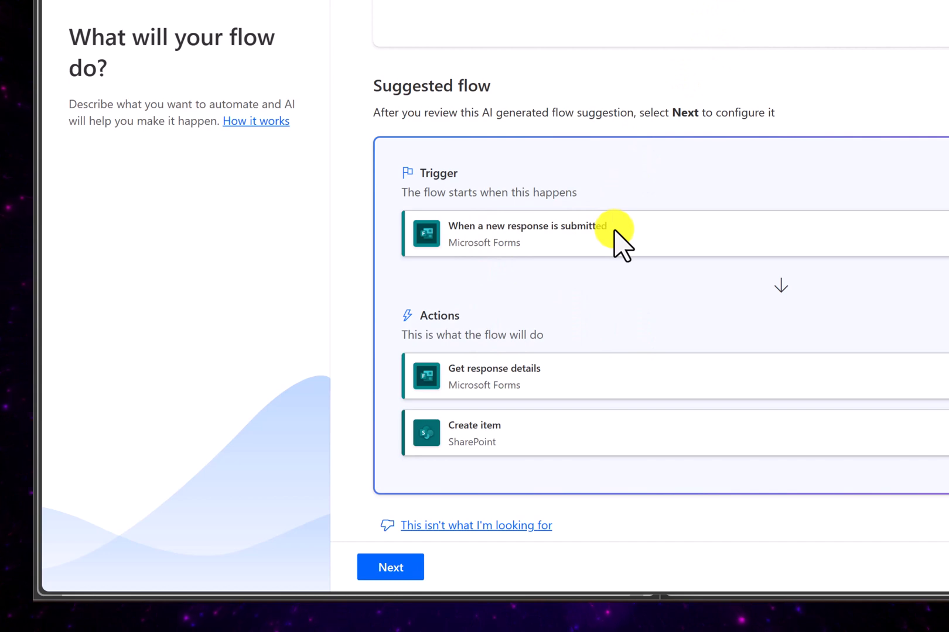
pyautogui.moveTo(554, 390)
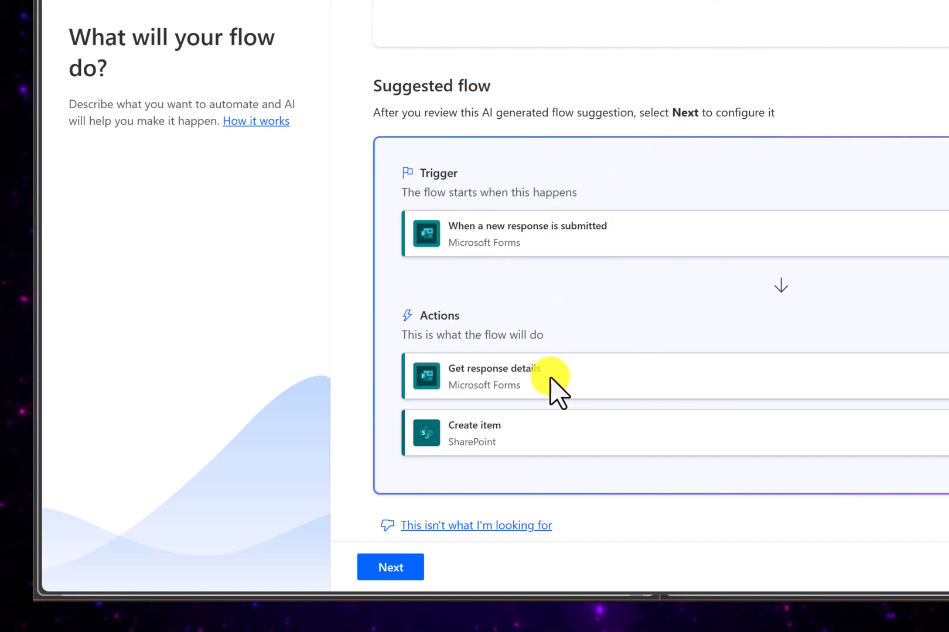
pyautogui.moveTo(538, 396)
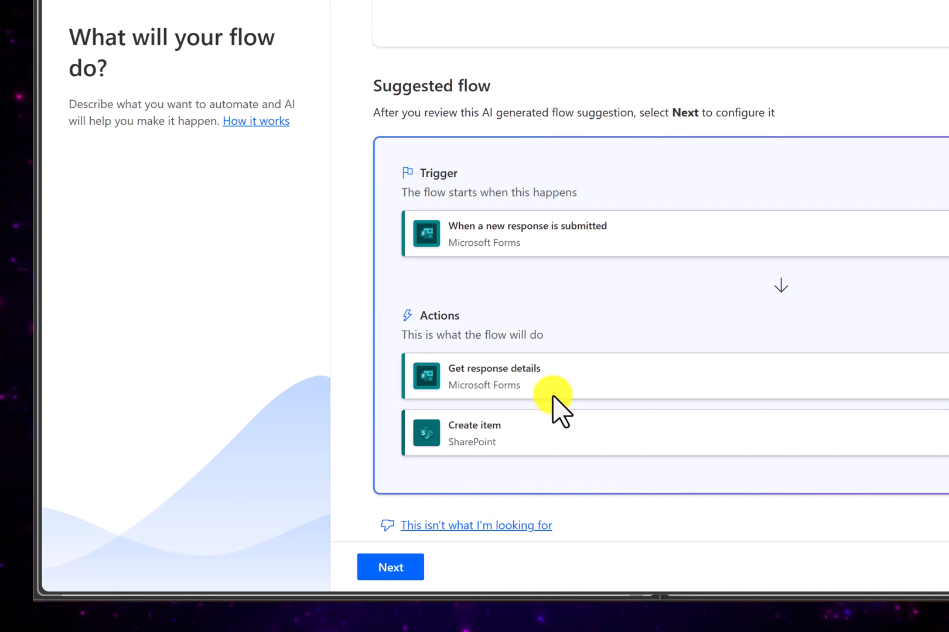
pyautogui.moveTo(793, 545)
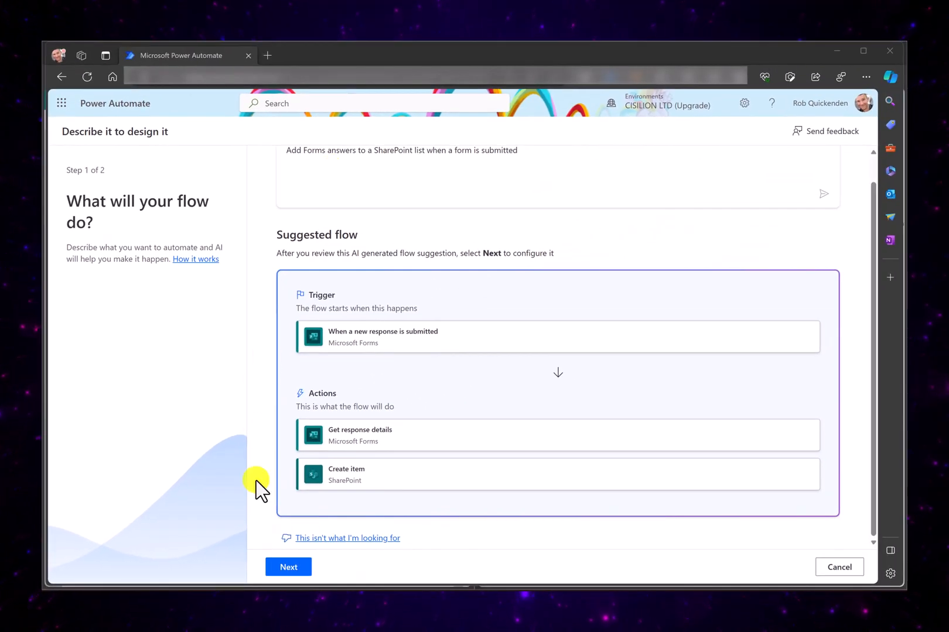
# - Accept the suggested flow and continue to the connections step
pyautogui.click(288, 567)
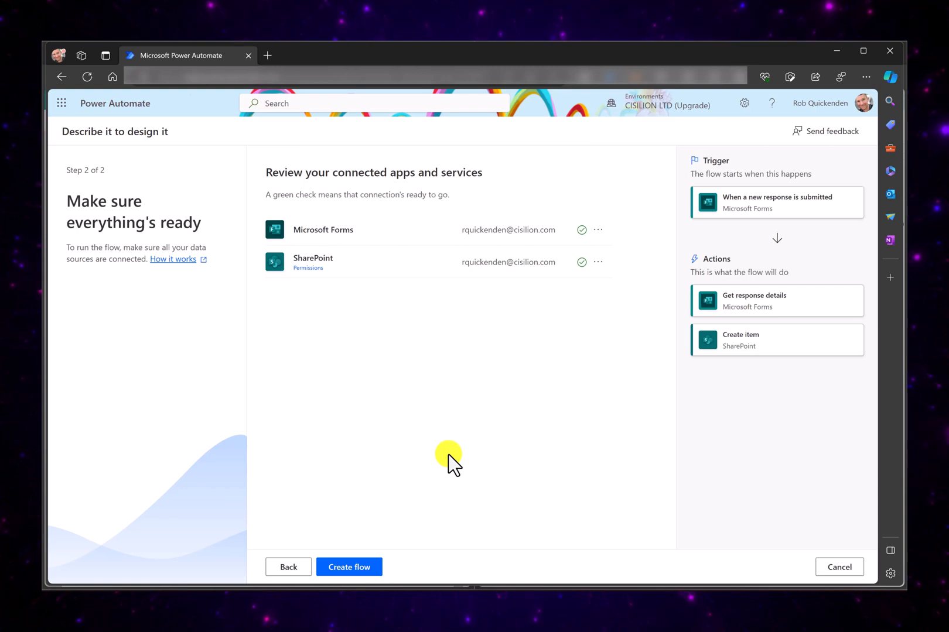
pyautogui.moveTo(389, 251)
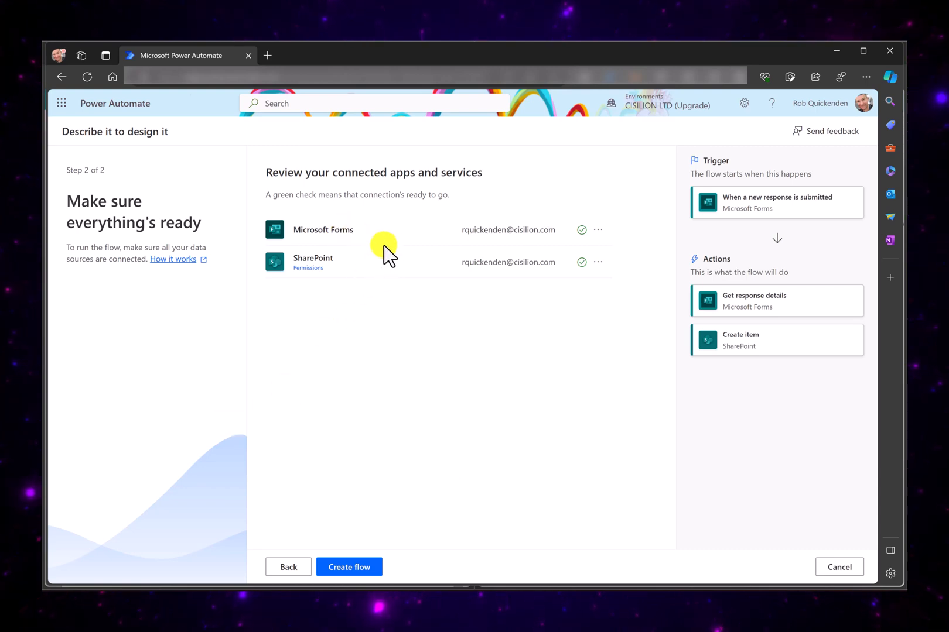
pyautogui.moveTo(629, 234)
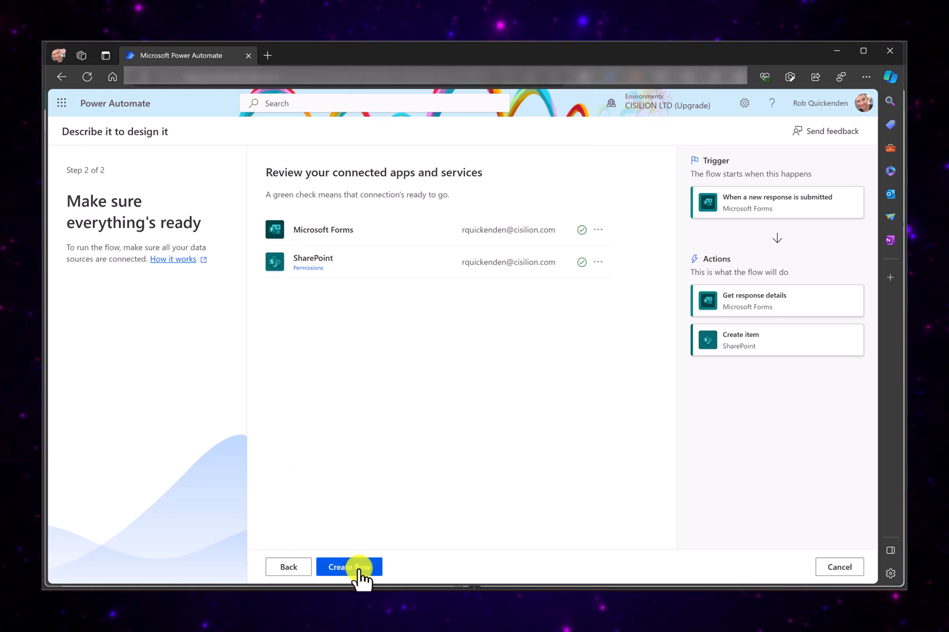
# - Create the suggested flow and inspect its trigger and two actions in the designer
pyautogui.click(349, 567)
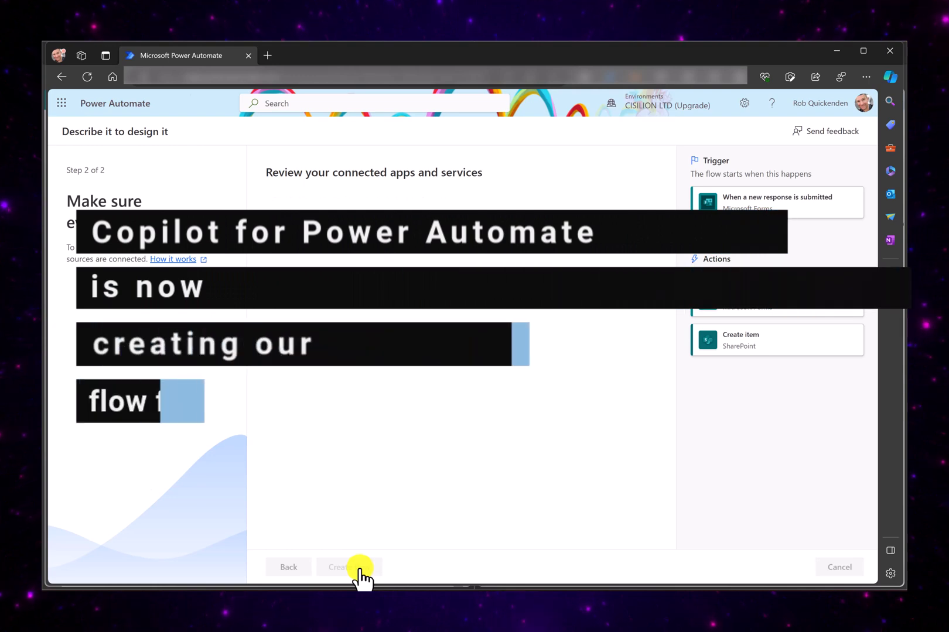
pyautogui.click(336, 567)
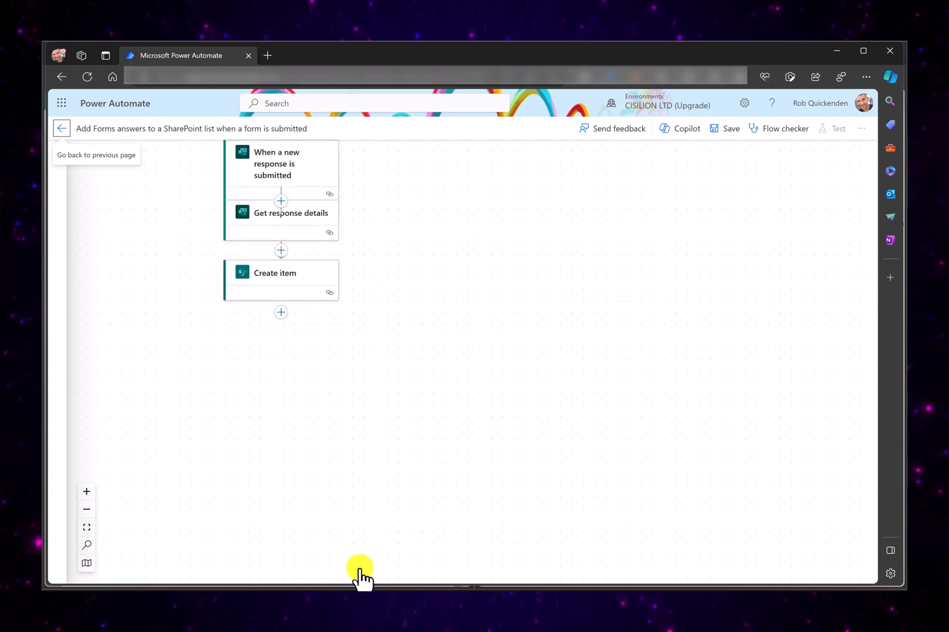
pyautogui.click(686, 128)
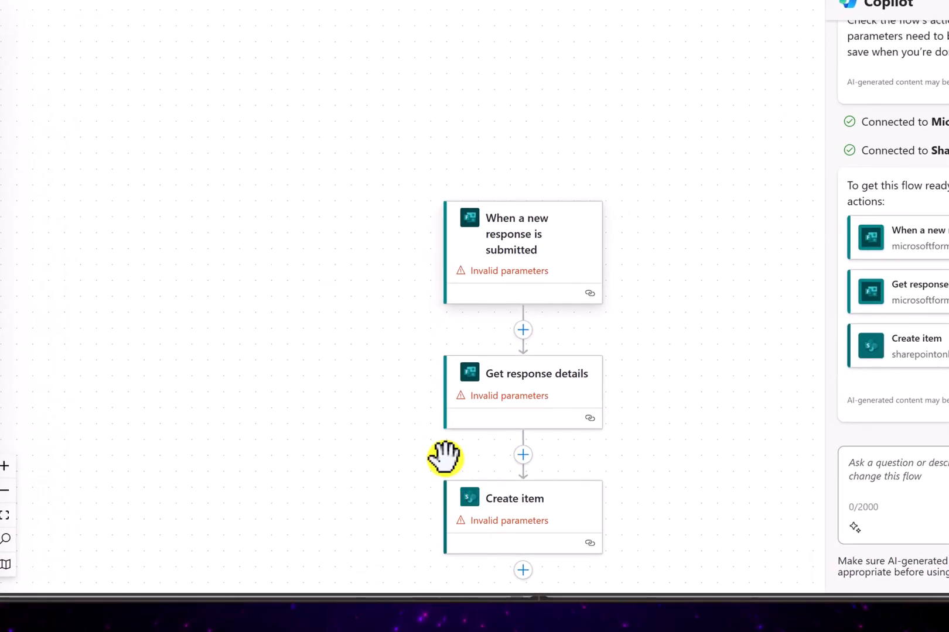
pyautogui.moveTo(517, 351)
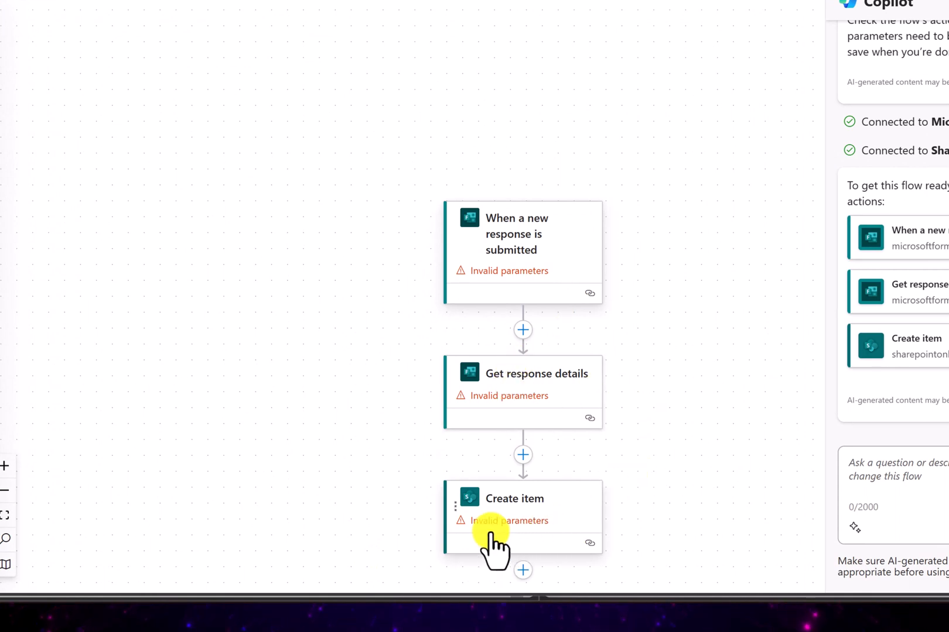
pyautogui.moveTo(526, 533)
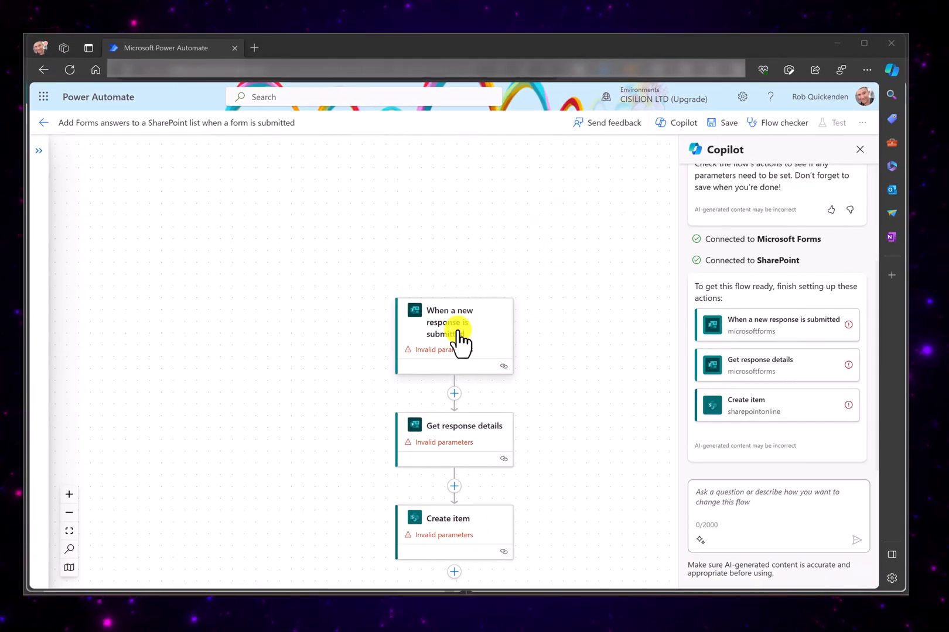
# - Set the trigger's Form Id to Microsoft 365 Copilot Briefing Feedback, found by searching 'Copilot'
pyautogui.click(453, 327)
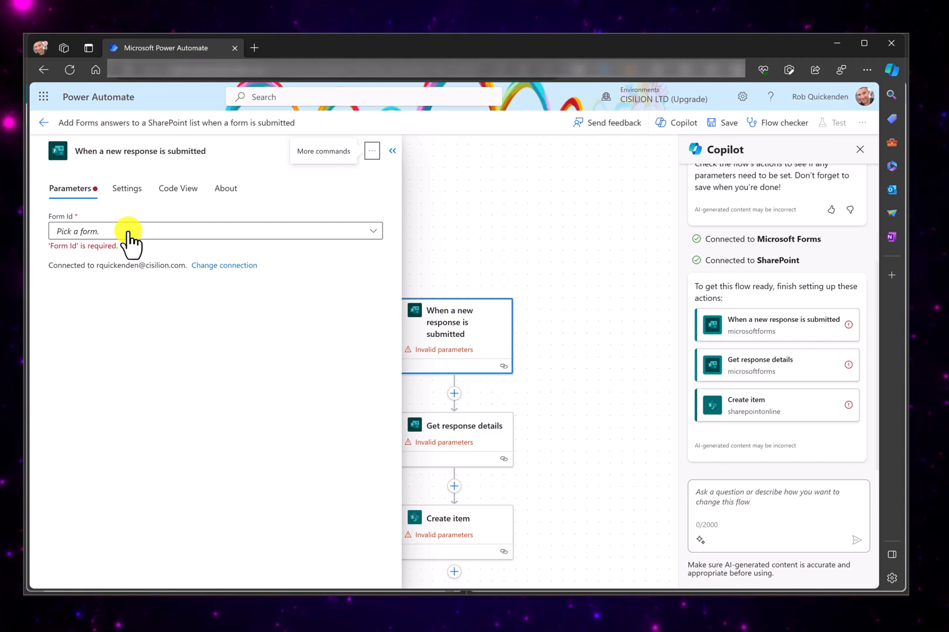
pyautogui.click(215, 230)
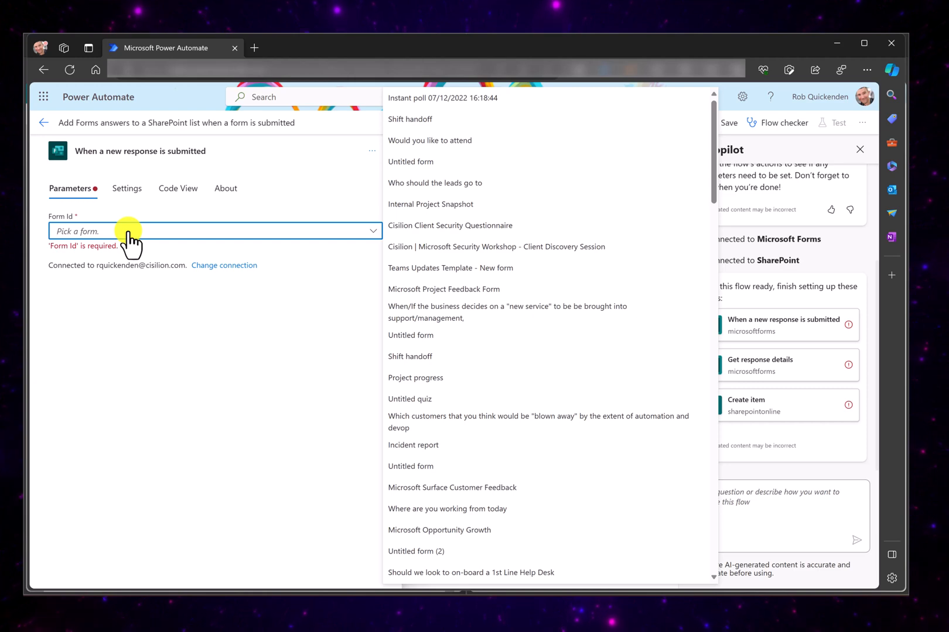
pyautogui.write('Copi')
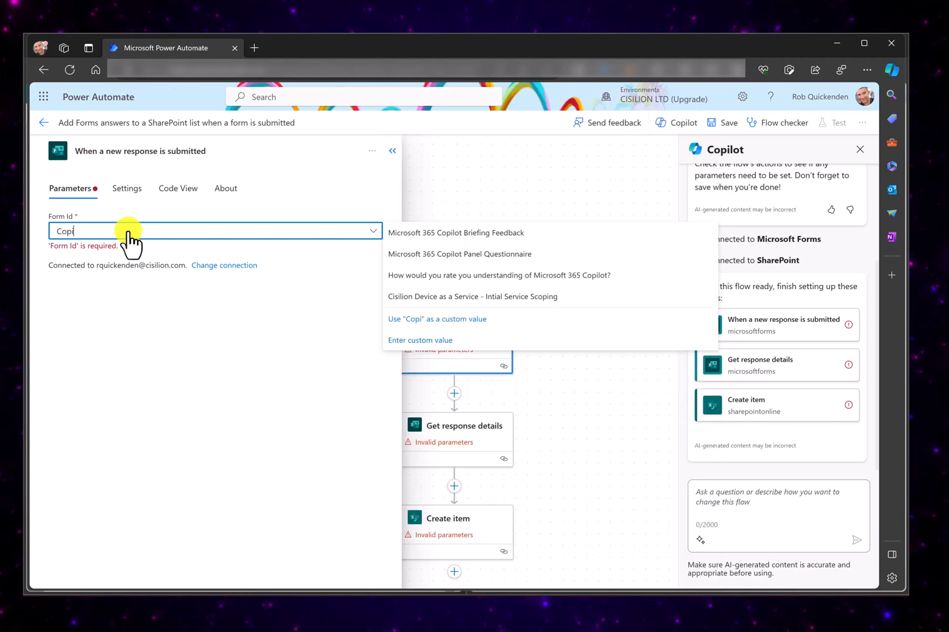
pyautogui.write('lot')
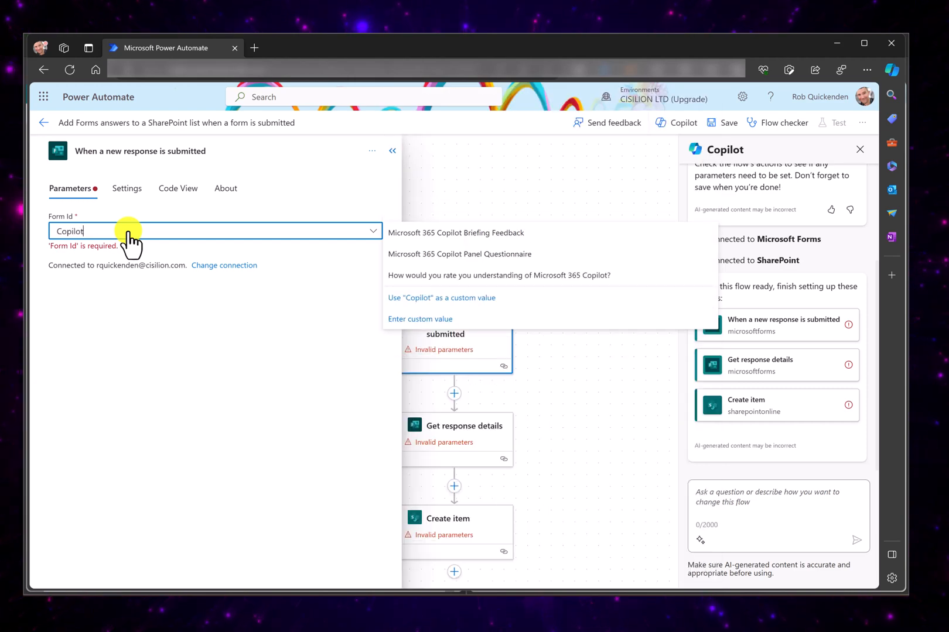
pyautogui.moveTo(487, 280)
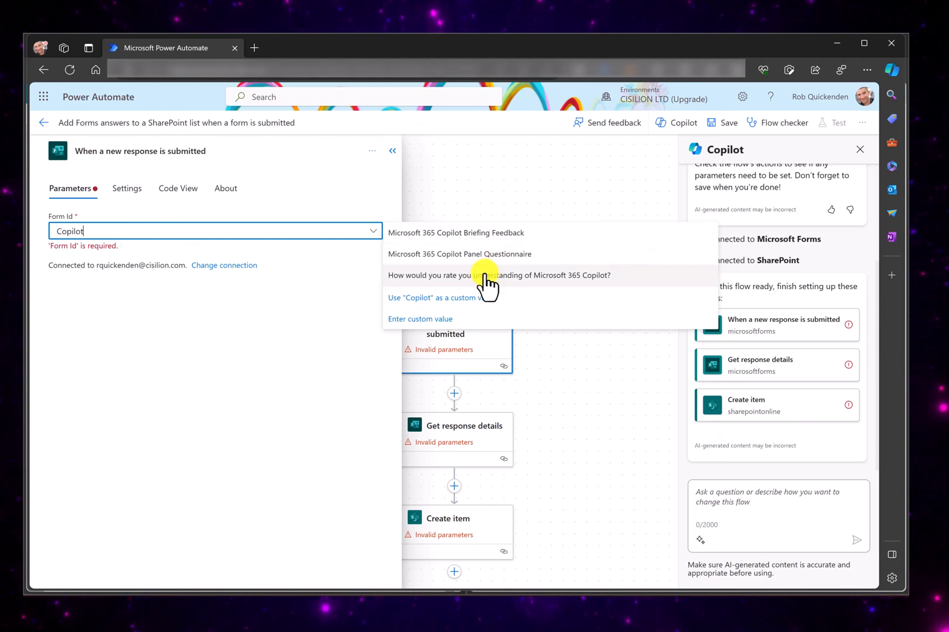
pyautogui.moveTo(420, 254)
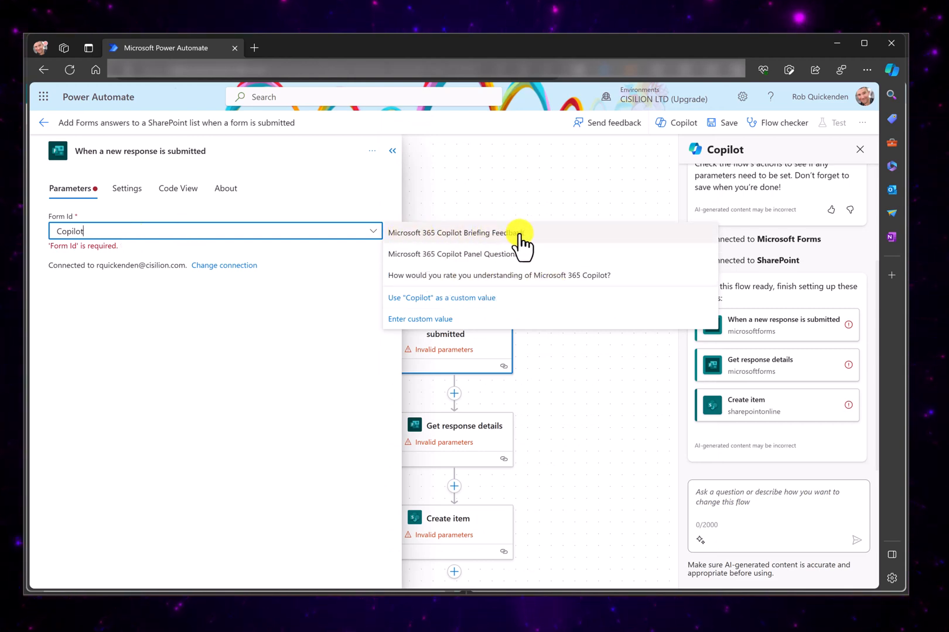
pyautogui.click(452, 233)
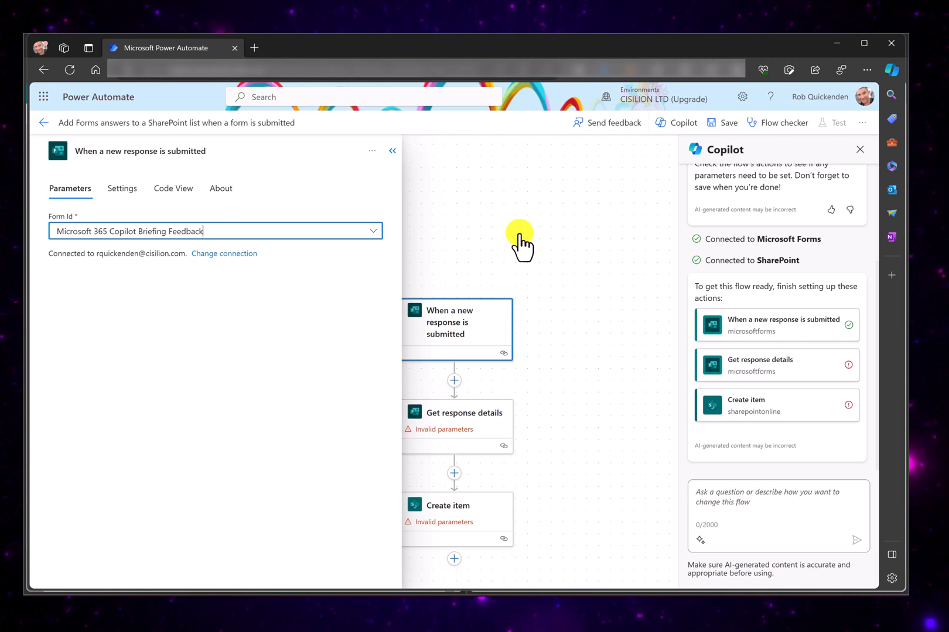
pyautogui.moveTo(446, 352)
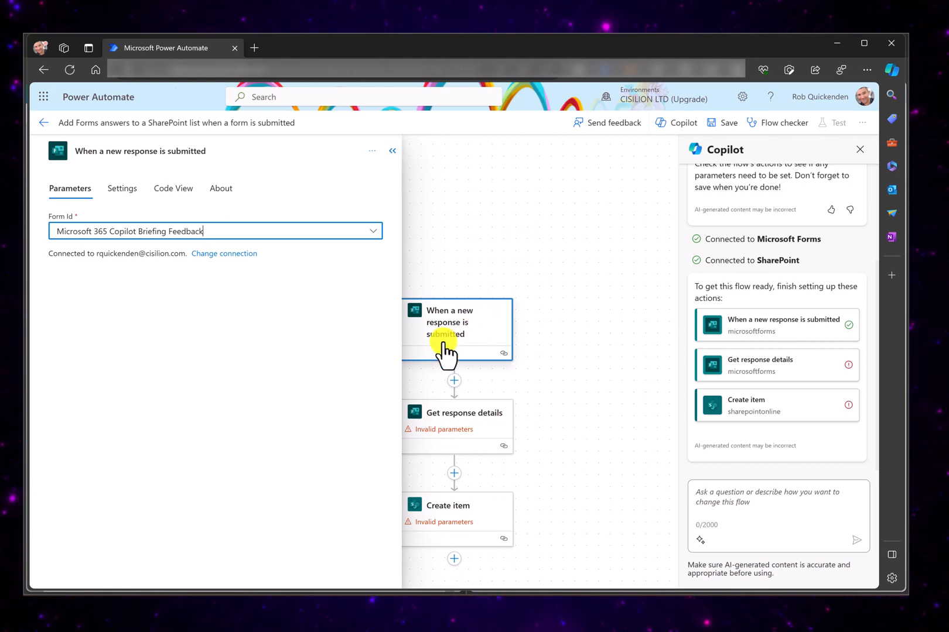
pyautogui.moveTo(450, 353)
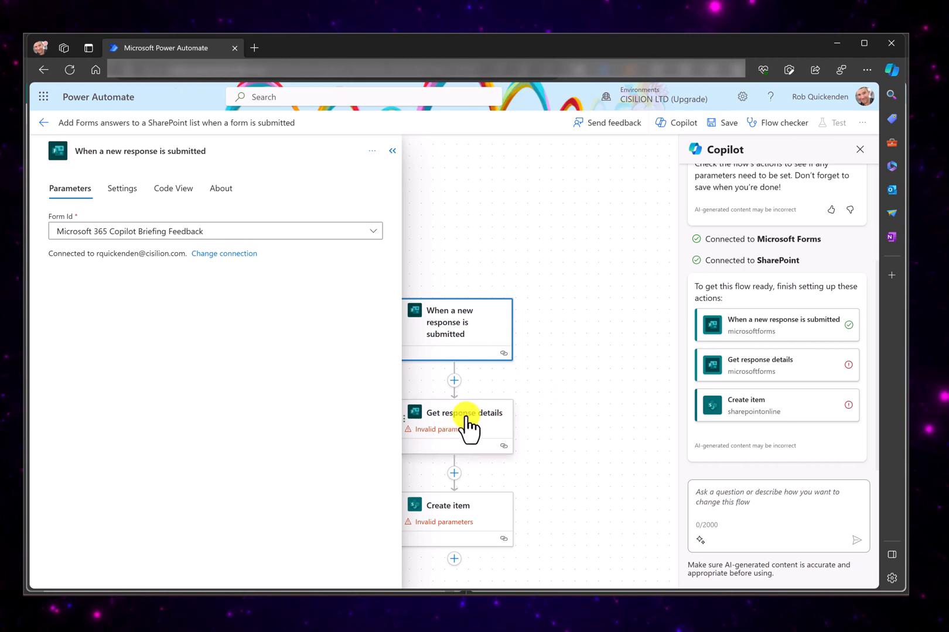
pyautogui.click(457, 420)
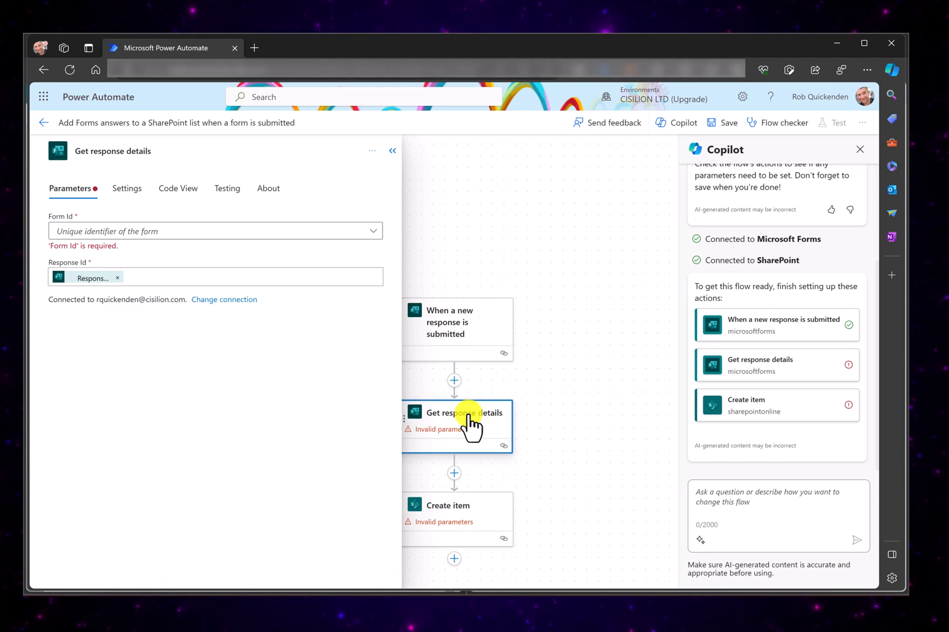
pyautogui.moveTo(326, 421)
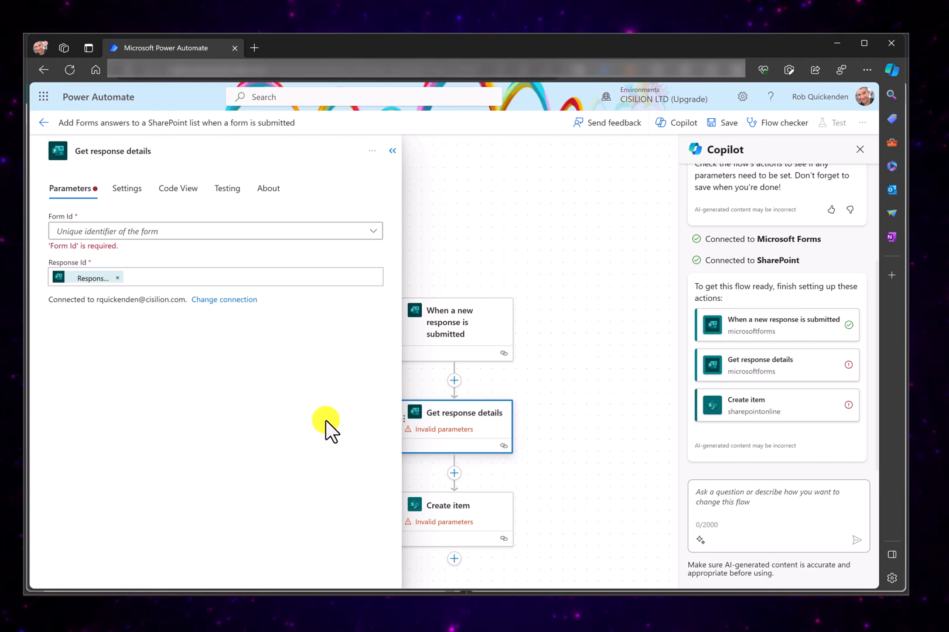
pyautogui.moveTo(668, 127)
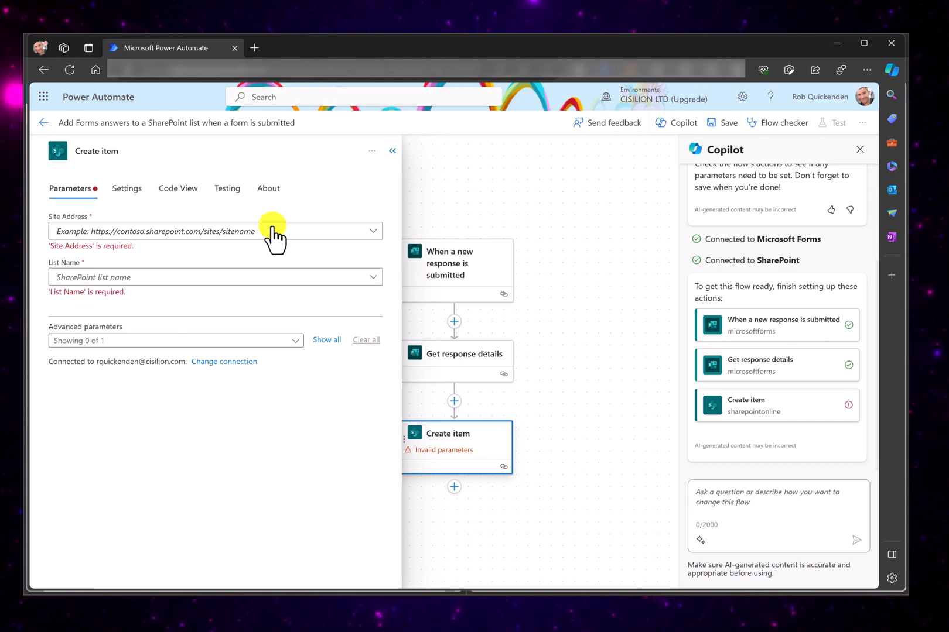
pyautogui.write('https://cisilion.sharepoint.com/sites/MicrosoftTeam')
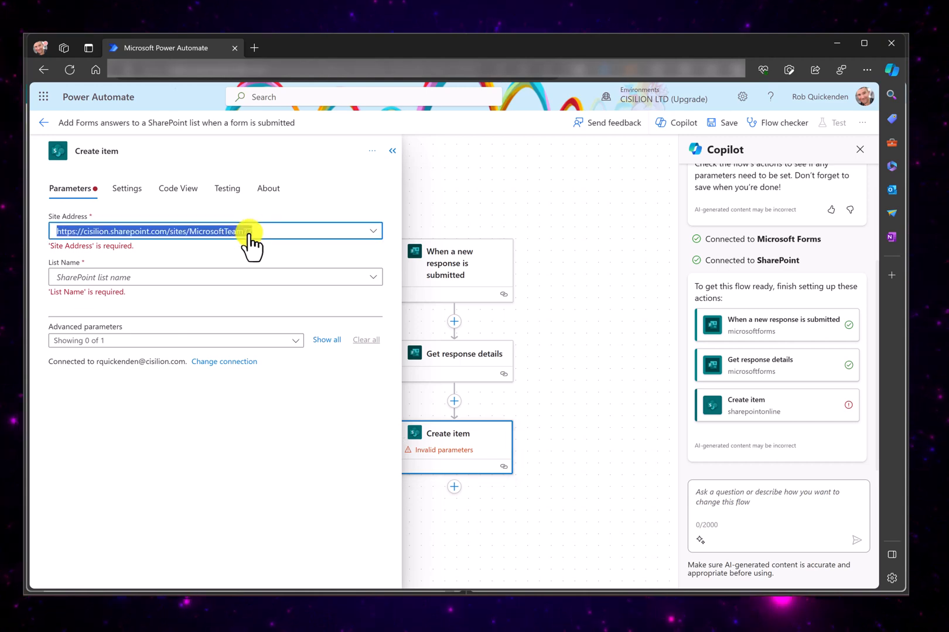
pyautogui.write('77')
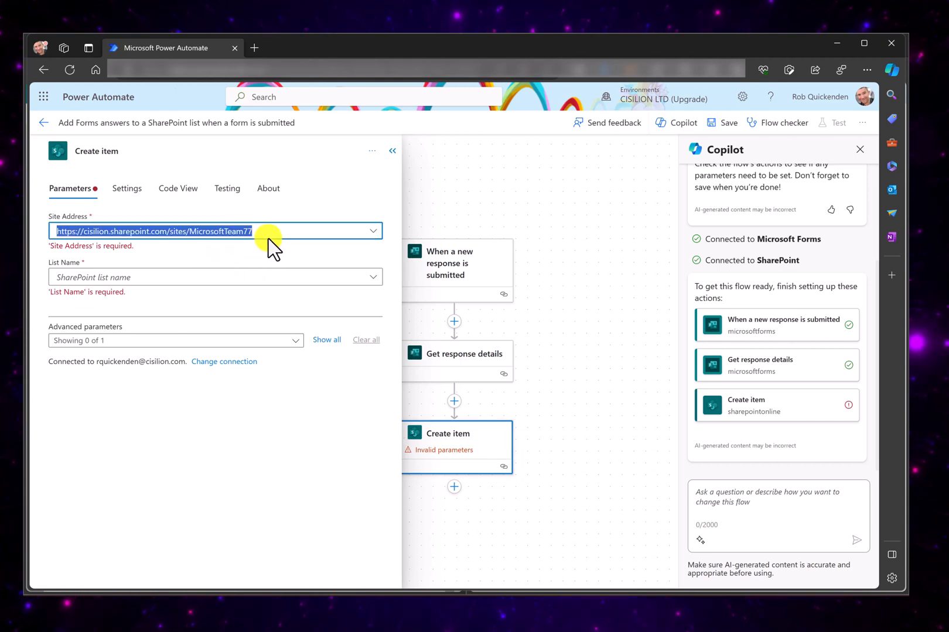
pyautogui.click(212, 230)
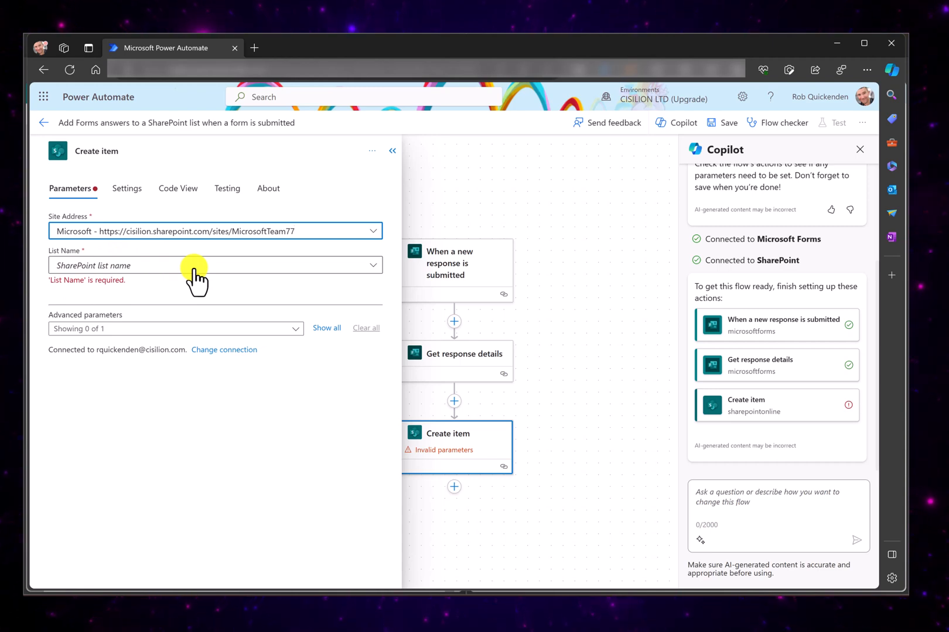
pyautogui.click(215, 264)
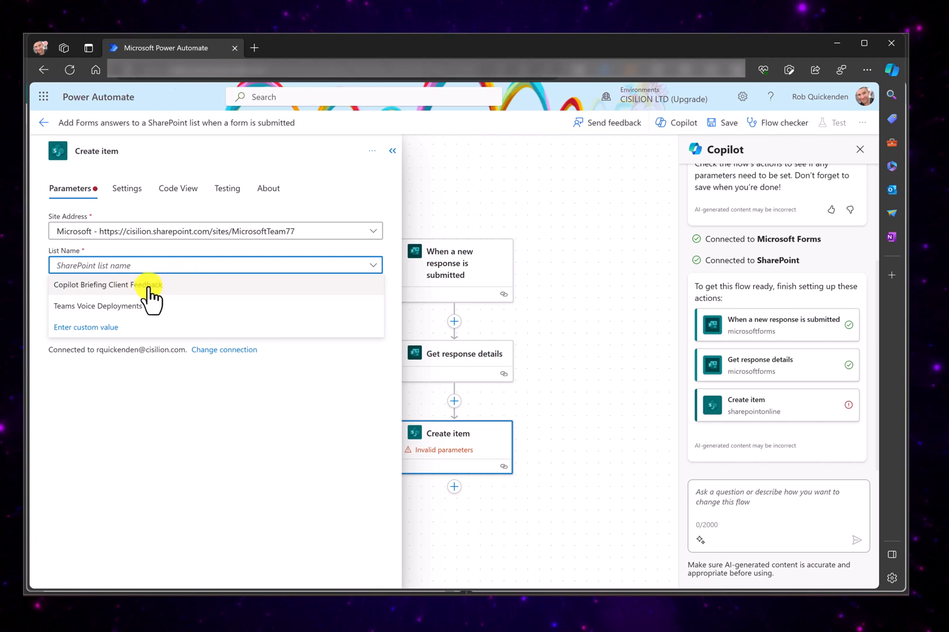
pyautogui.click(109, 284)
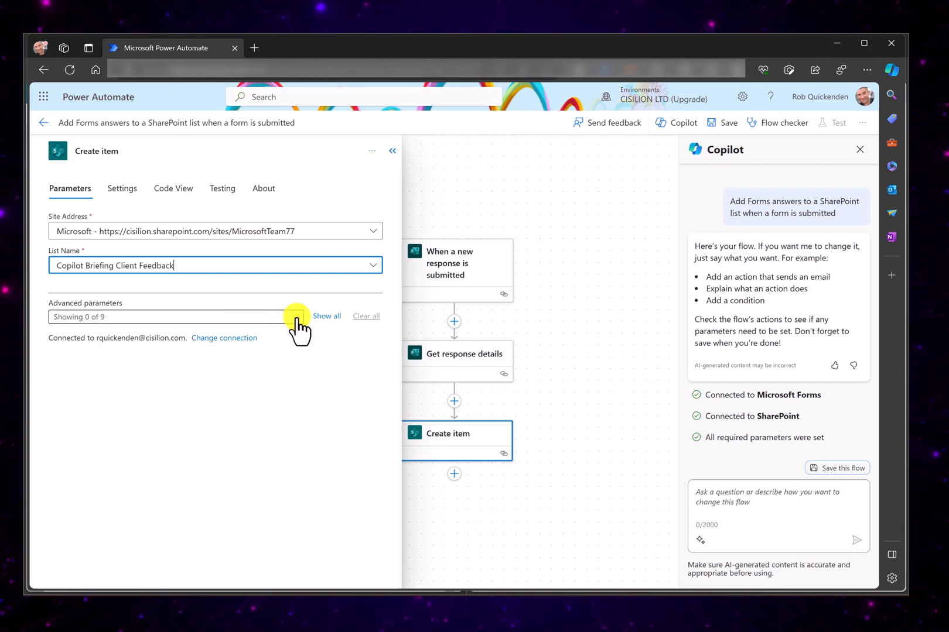
# - Add optional column fields including Event Improvements, Good Event Feedback and Expectations Met to Create item
pyautogui.click(326, 316)
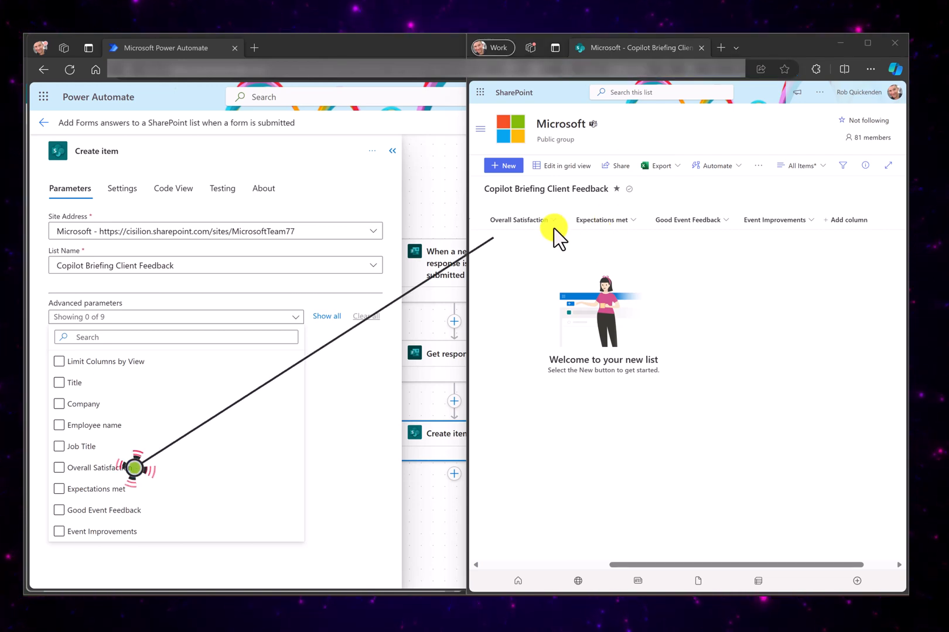
pyautogui.click(522, 221)
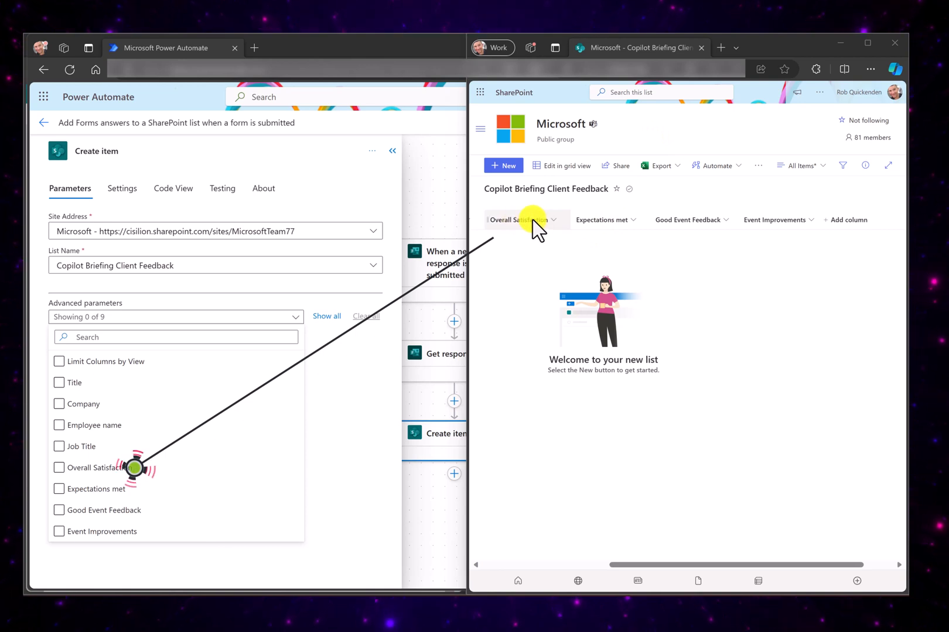
pyautogui.moveTo(598, 220)
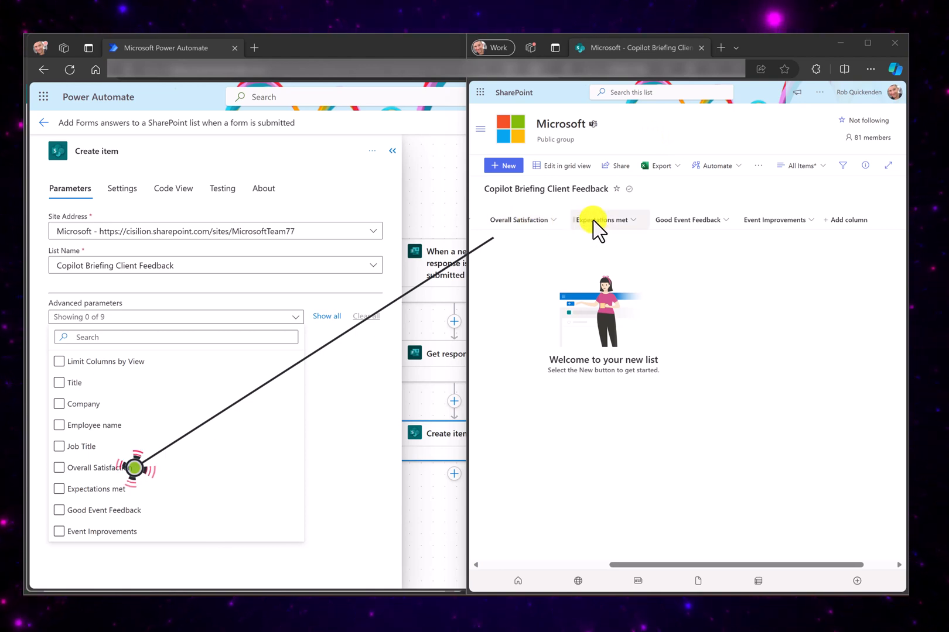
pyautogui.click(58, 532)
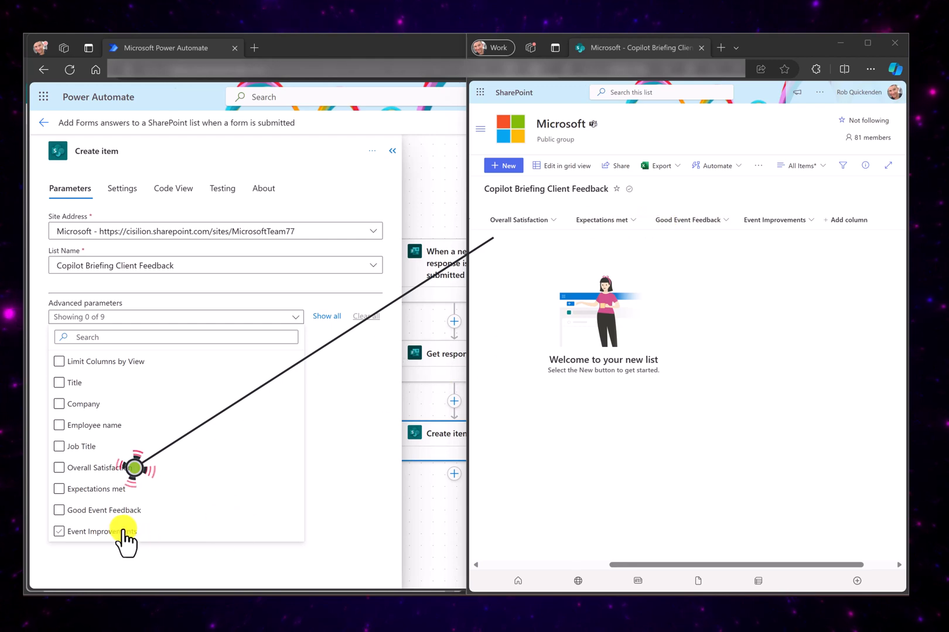
pyautogui.click(59, 511)
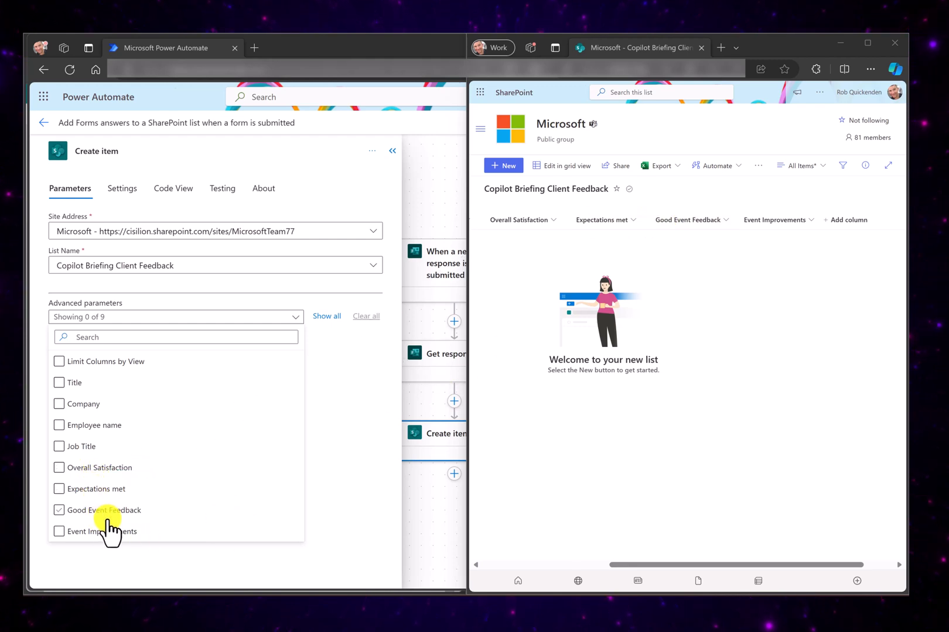
pyautogui.click(59, 489)
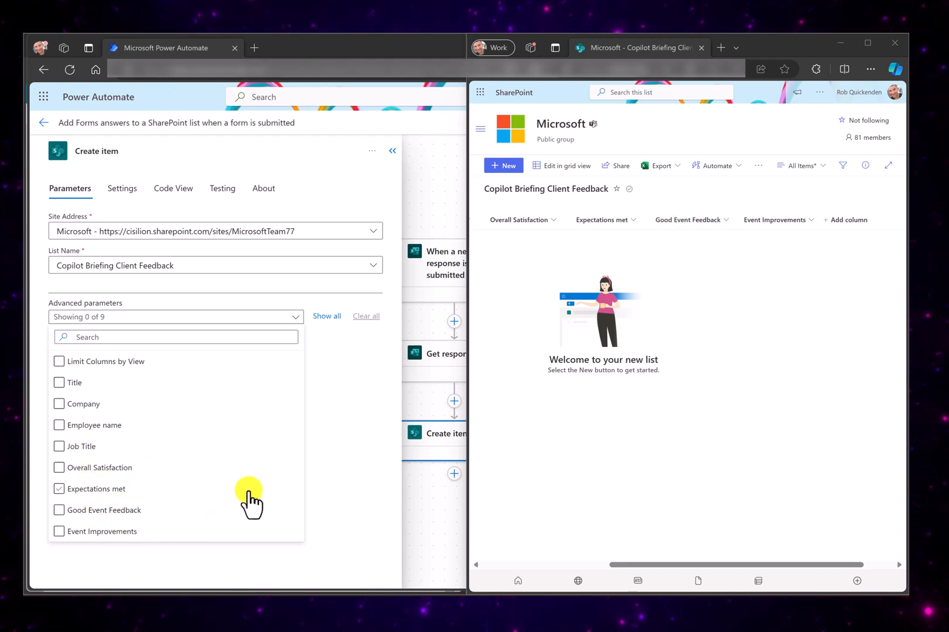
pyautogui.click(58, 446)
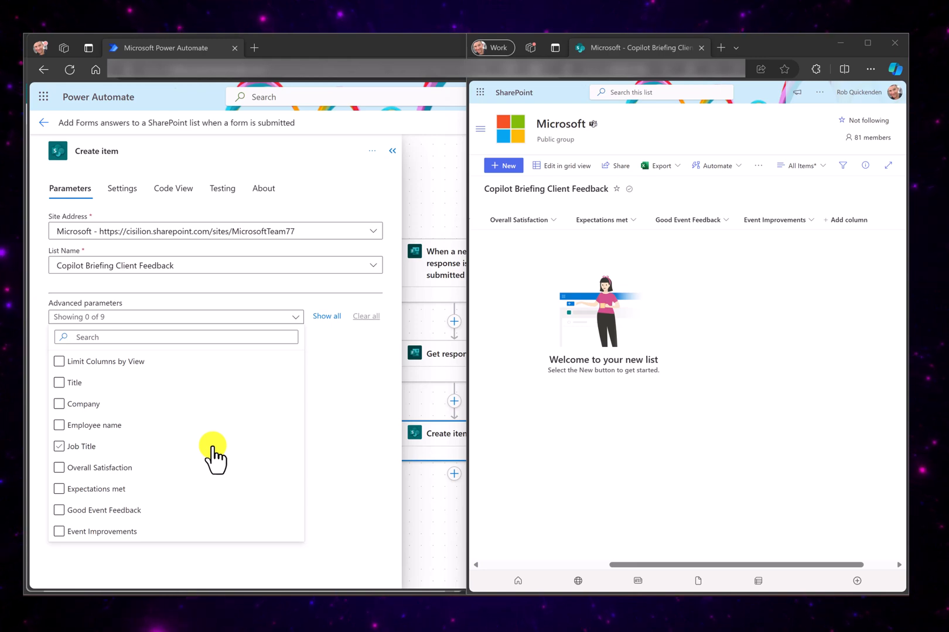
pyautogui.moveTo(427, 286)
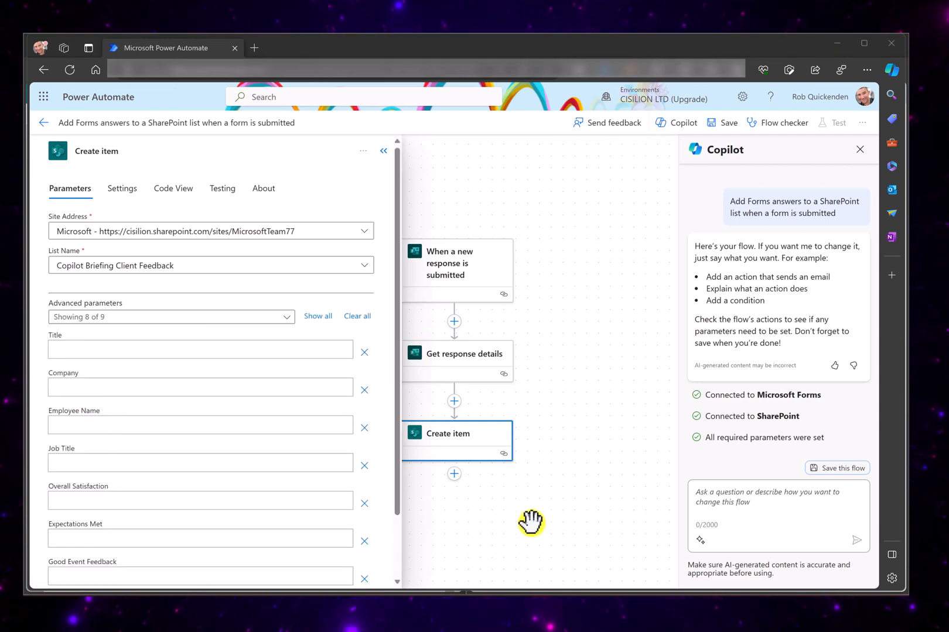
pyautogui.moveTo(175, 351)
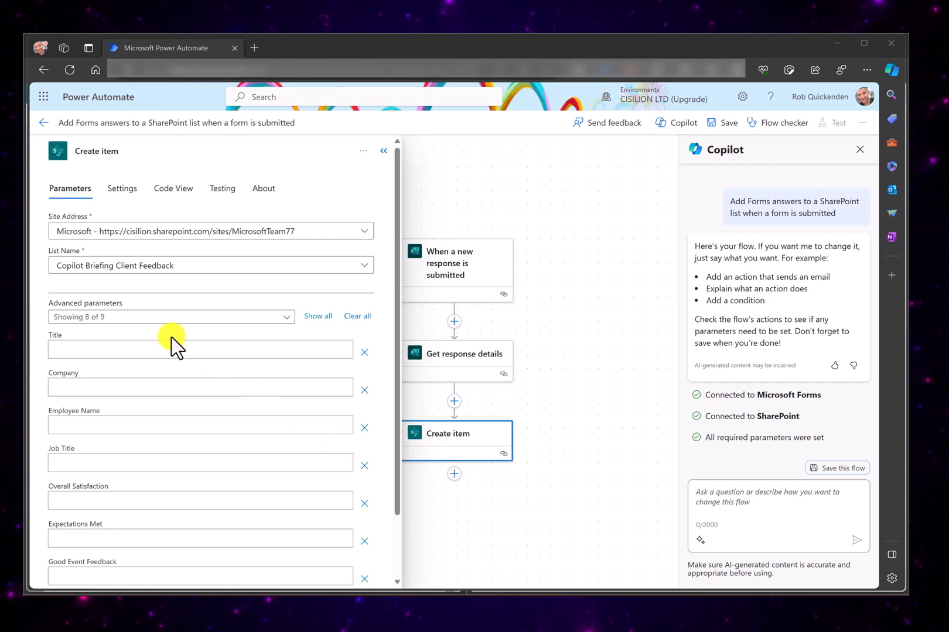
pyautogui.moveTo(143, 462)
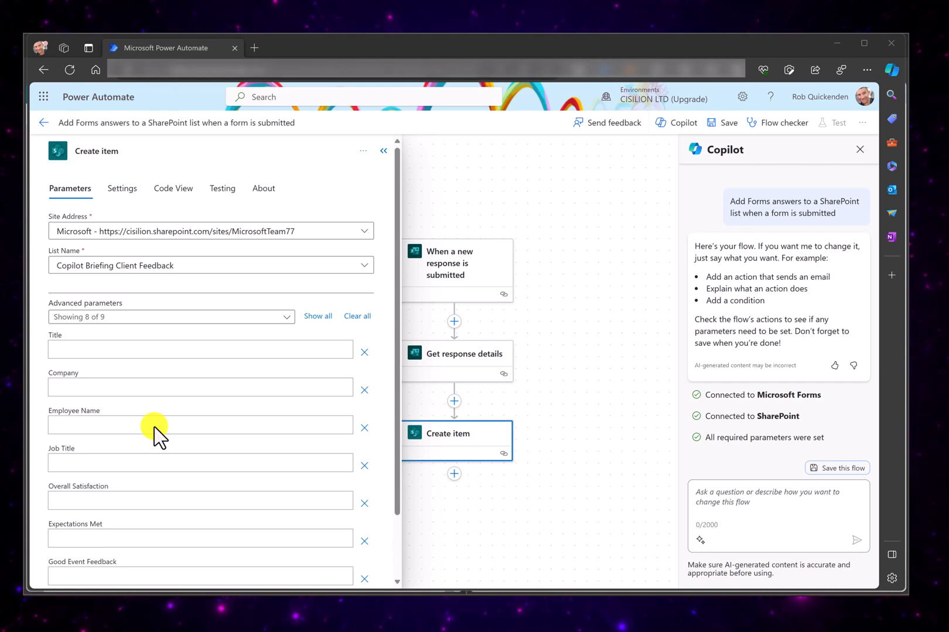
pyautogui.click(182, 349)
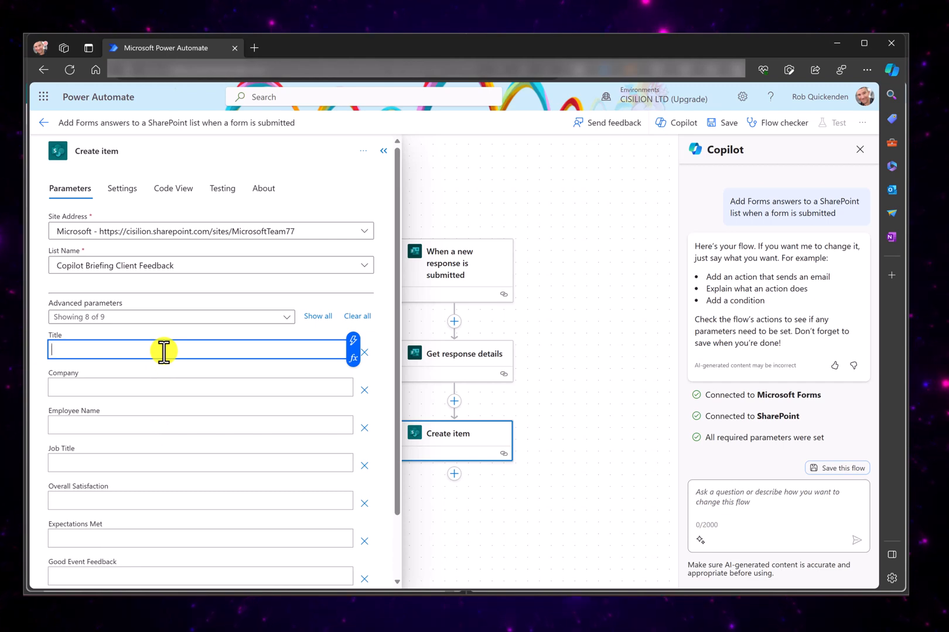
pyautogui.write('/')
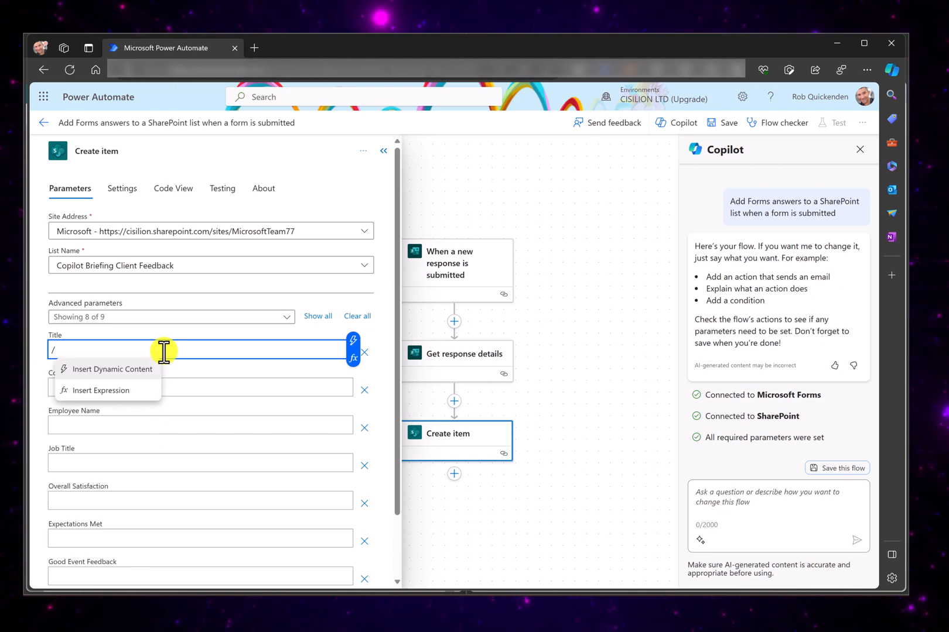
pyautogui.moveTo(96, 375)
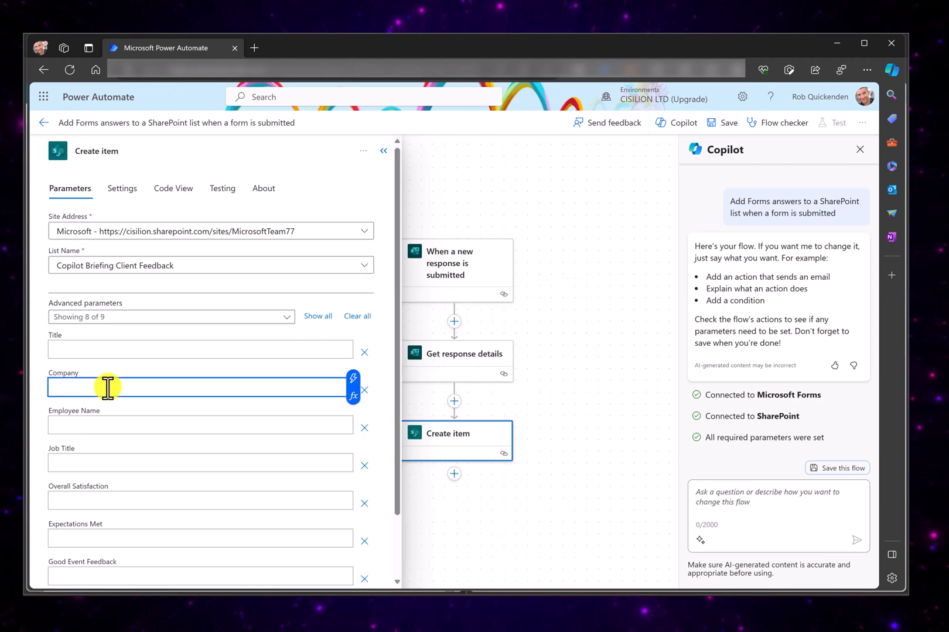
# - Map Company and the following Create item columns to matching Get response details answers via dynamic content
pyautogui.write('/')
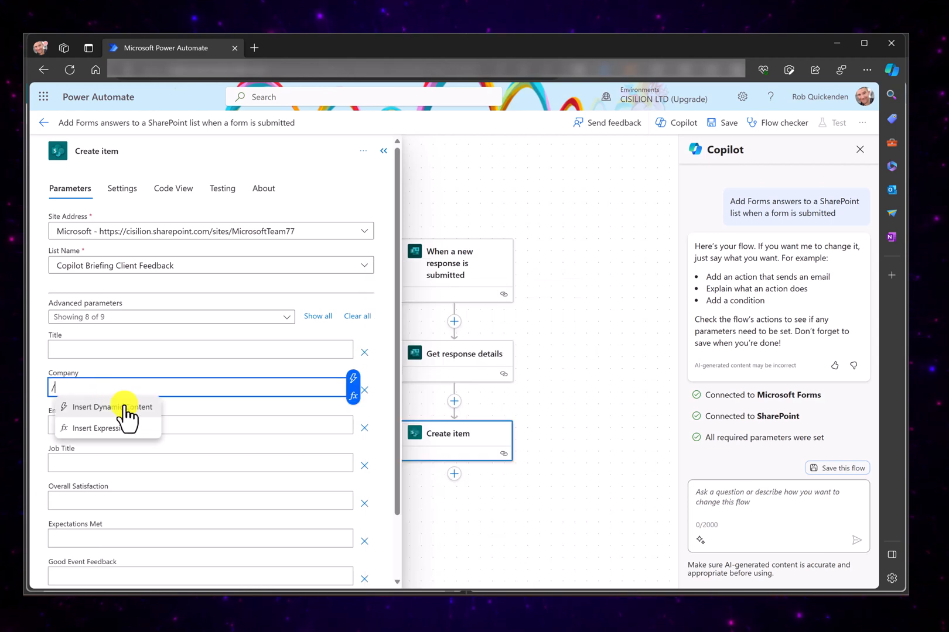
pyautogui.click(109, 406)
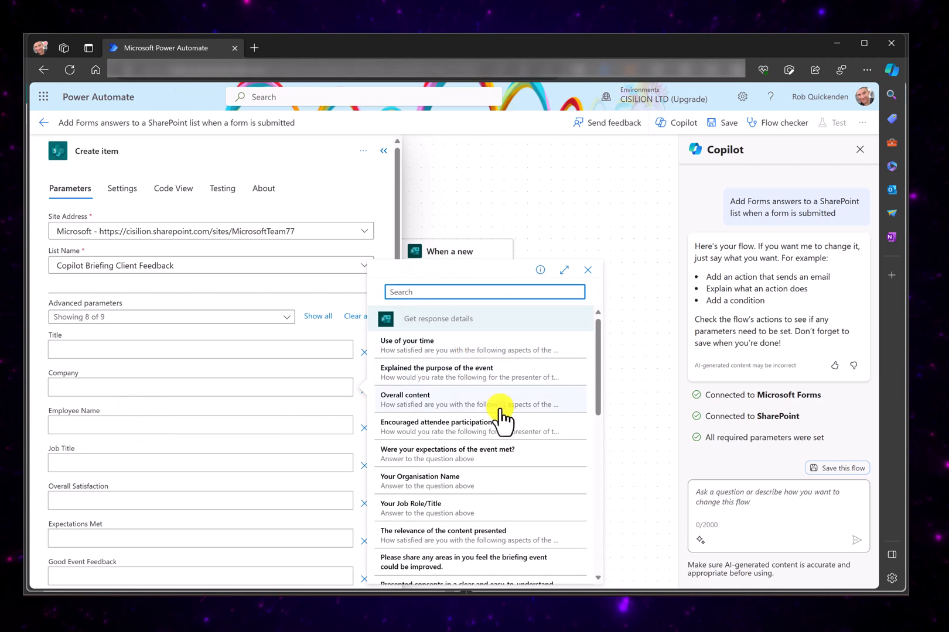
pyautogui.moveTo(424, 481)
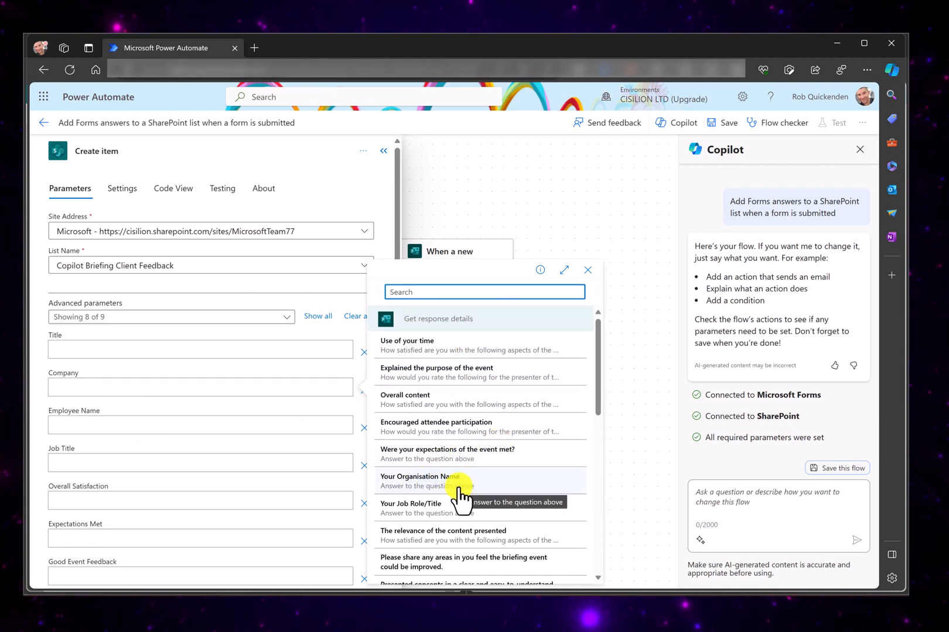
pyautogui.click(430, 482)
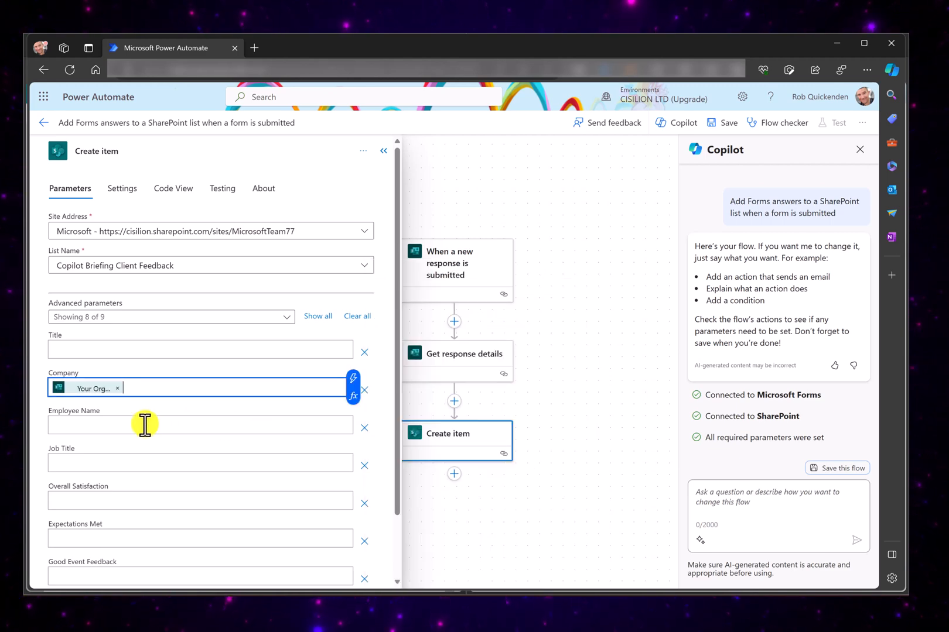
pyautogui.write('/')
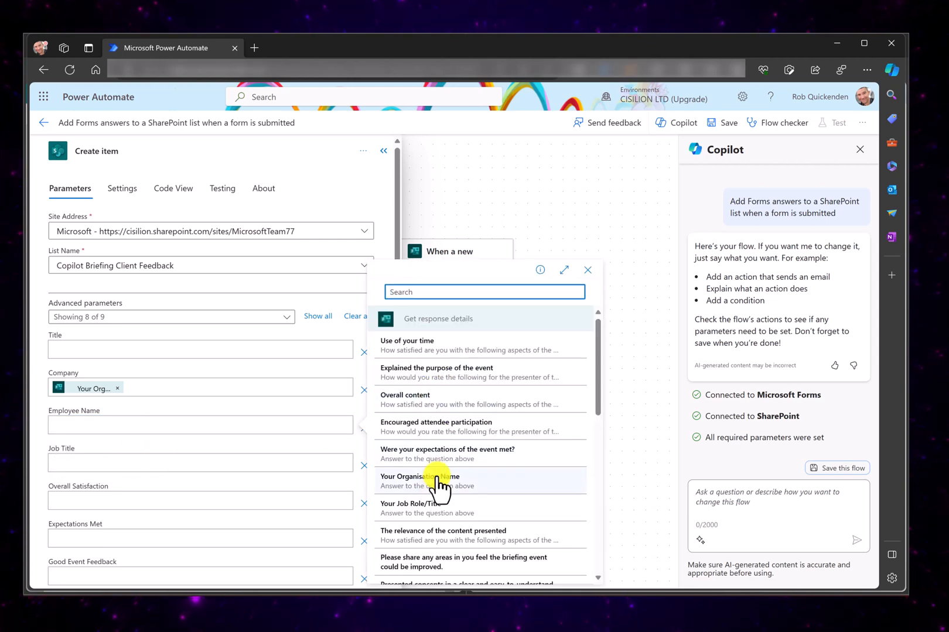
pyautogui.scroll(-3)
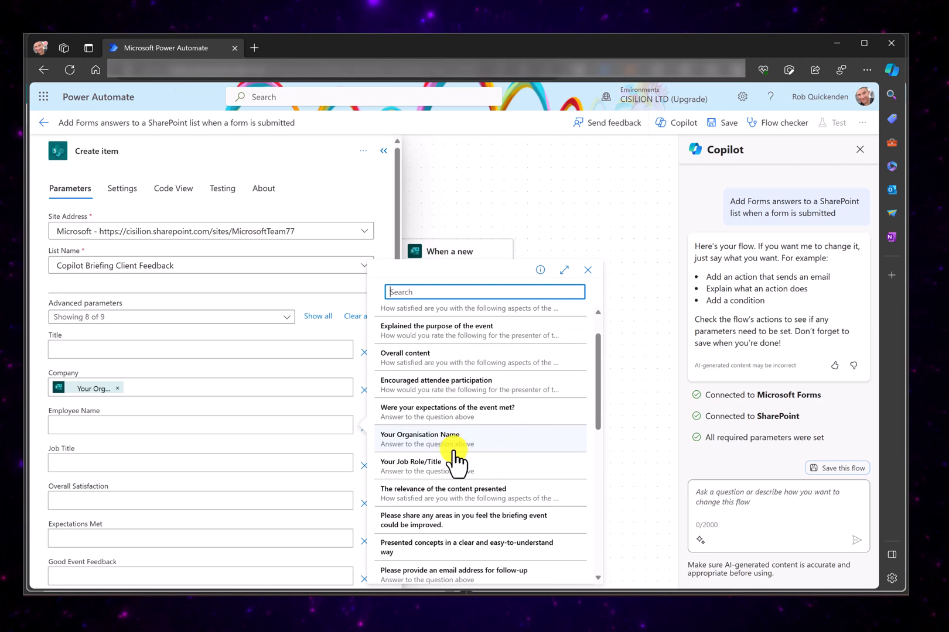
pyautogui.scroll(-3)
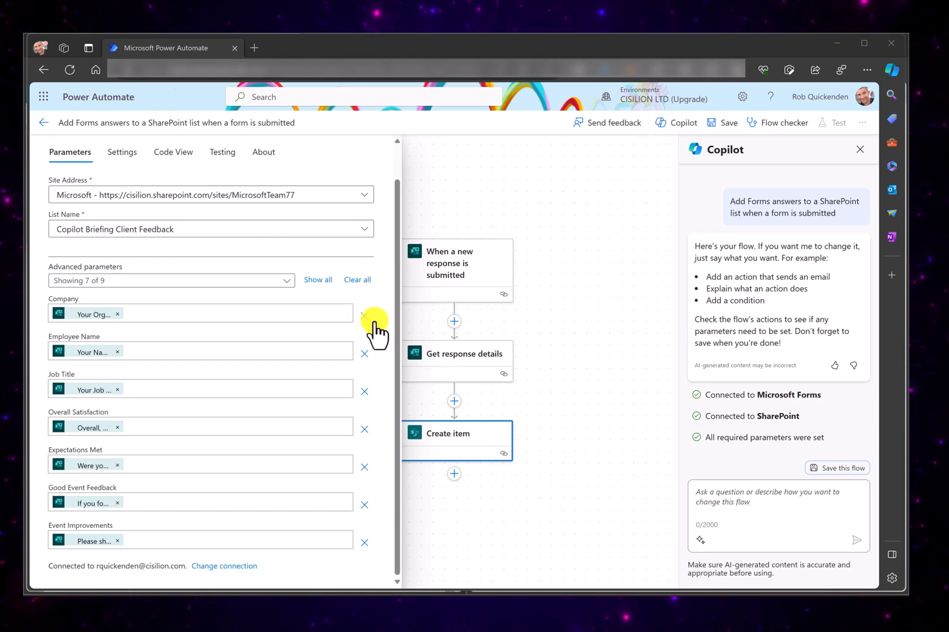
pyautogui.moveTo(399, 290)
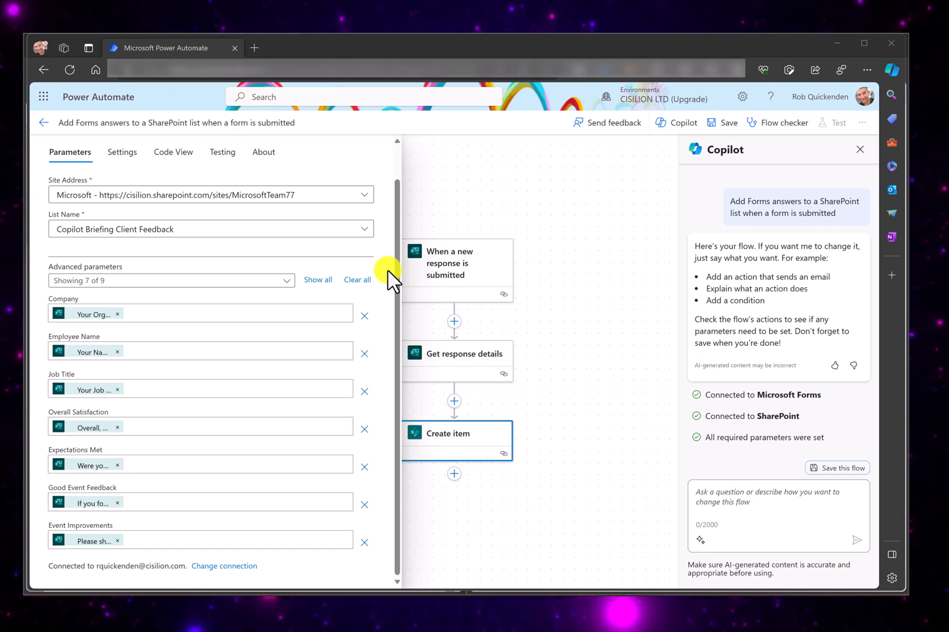
pyautogui.moveTo(569, 463)
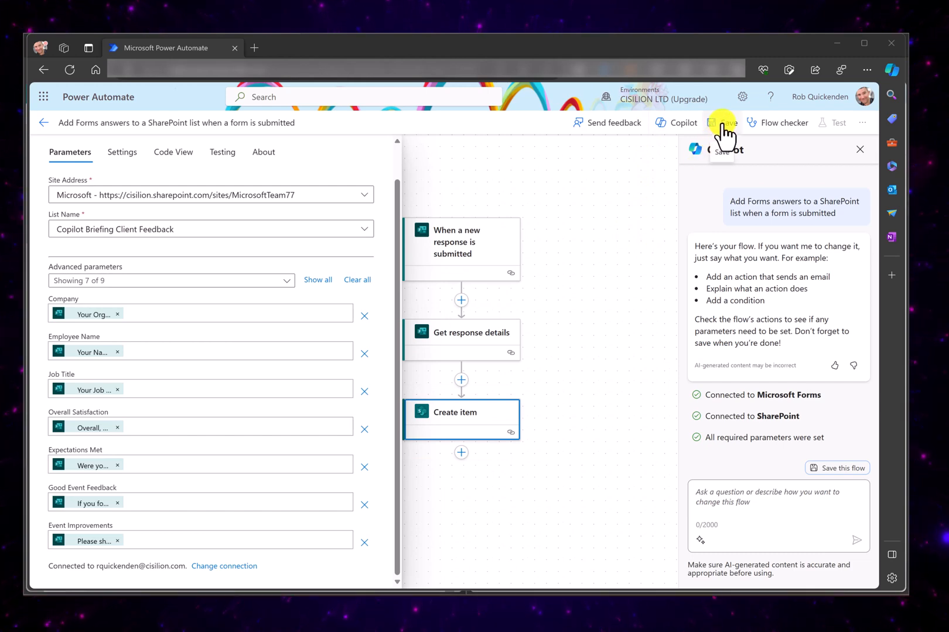
# - Save the flow from the command bar
pyautogui.click(721, 121)
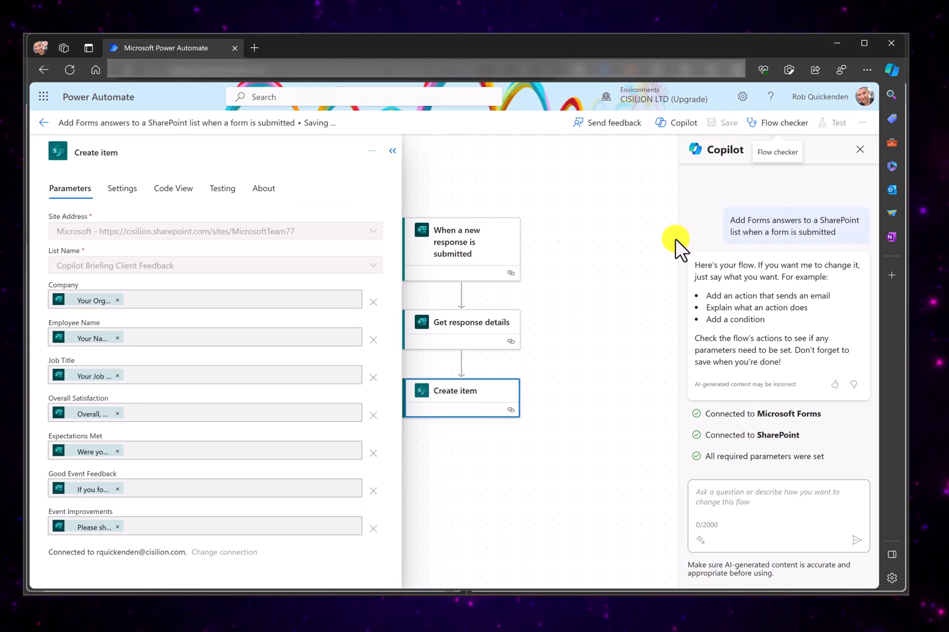
pyautogui.moveTo(650, 173)
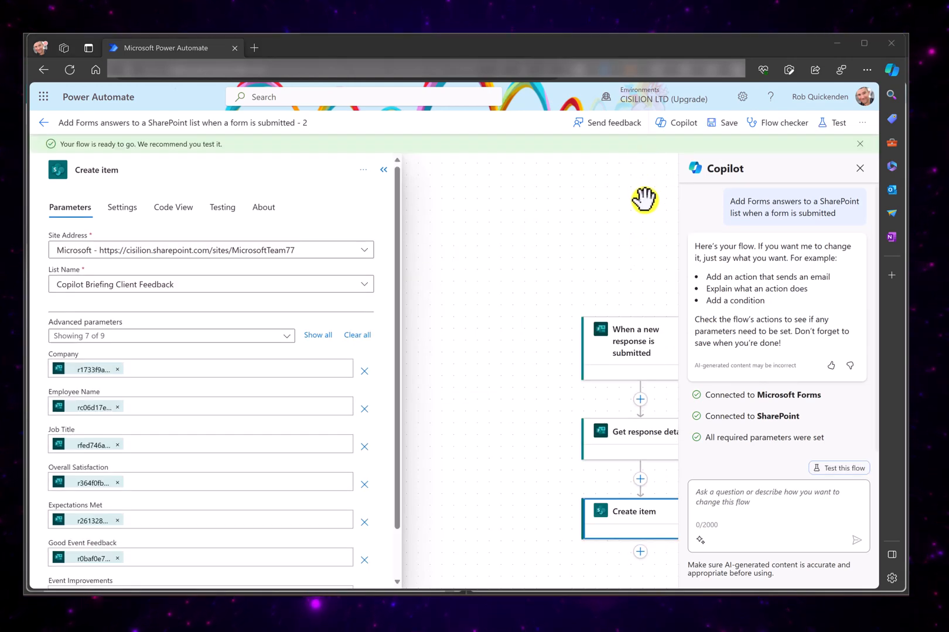
pyautogui.moveTo(82, 161)
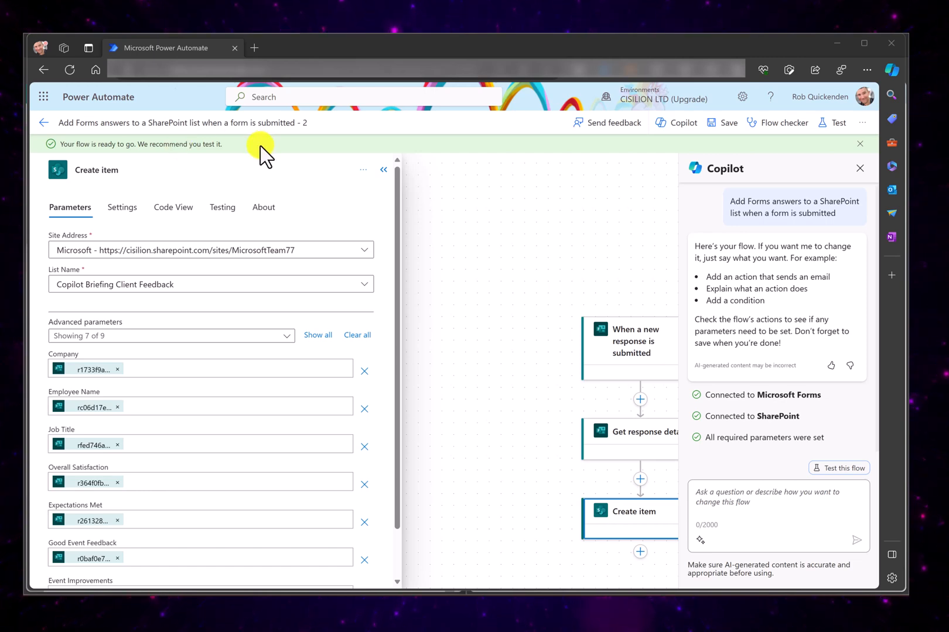
pyautogui.moveTo(569, 166)
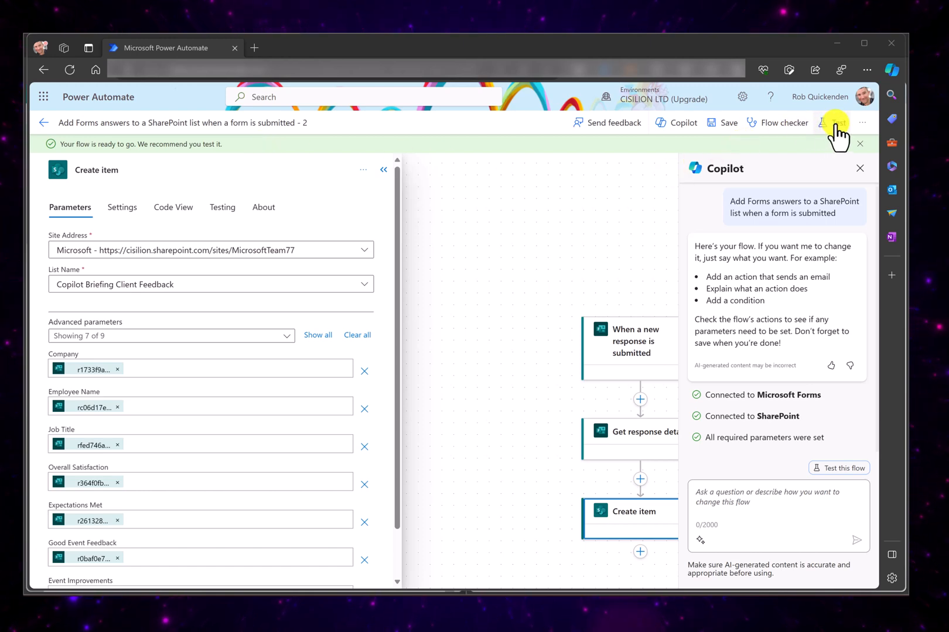
pyautogui.moveTo(835, 123)
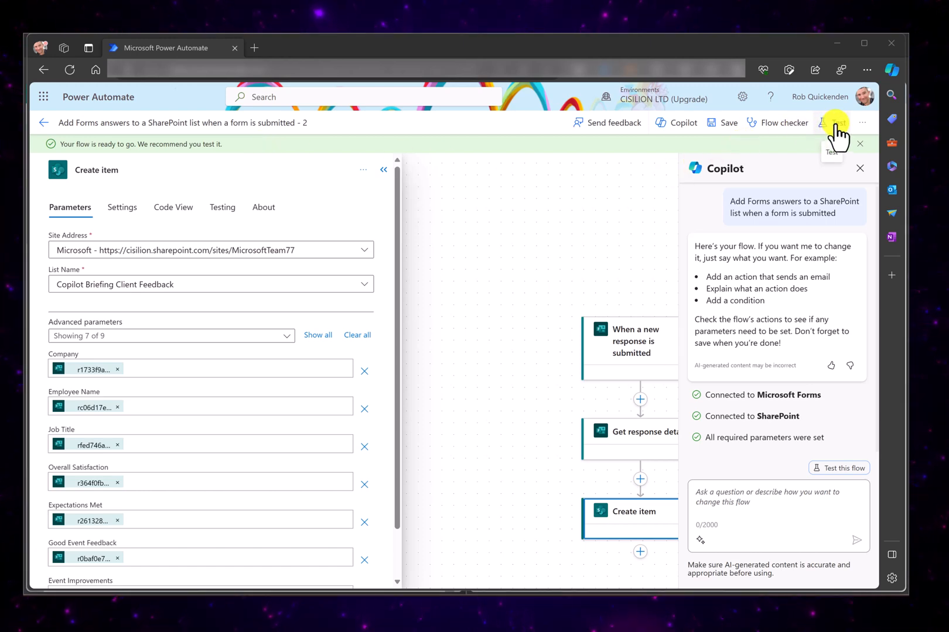
# - Start a test of the flow with the Manually trigger option
pyautogui.click(836, 123)
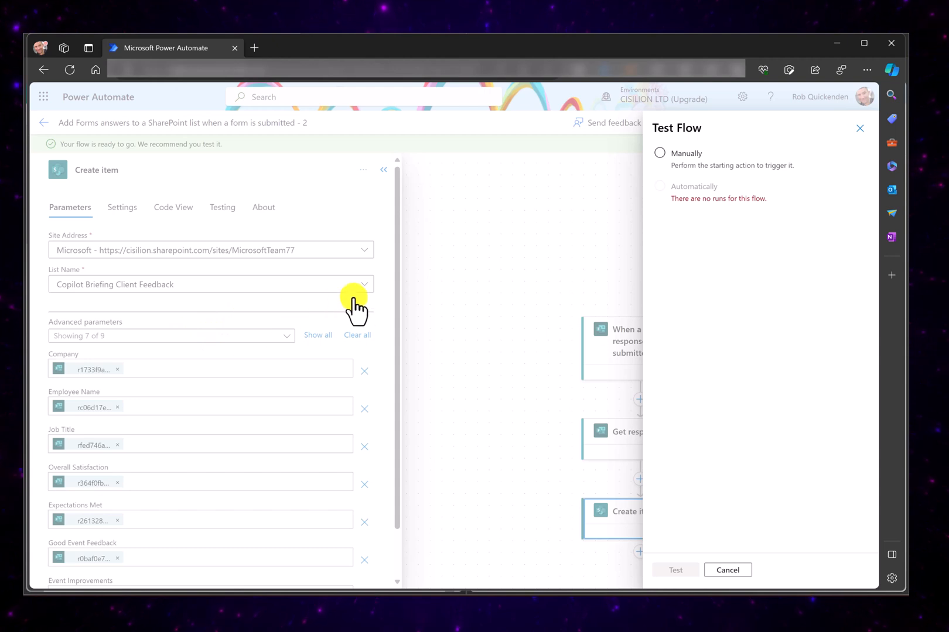
pyautogui.moveTo(571, 190)
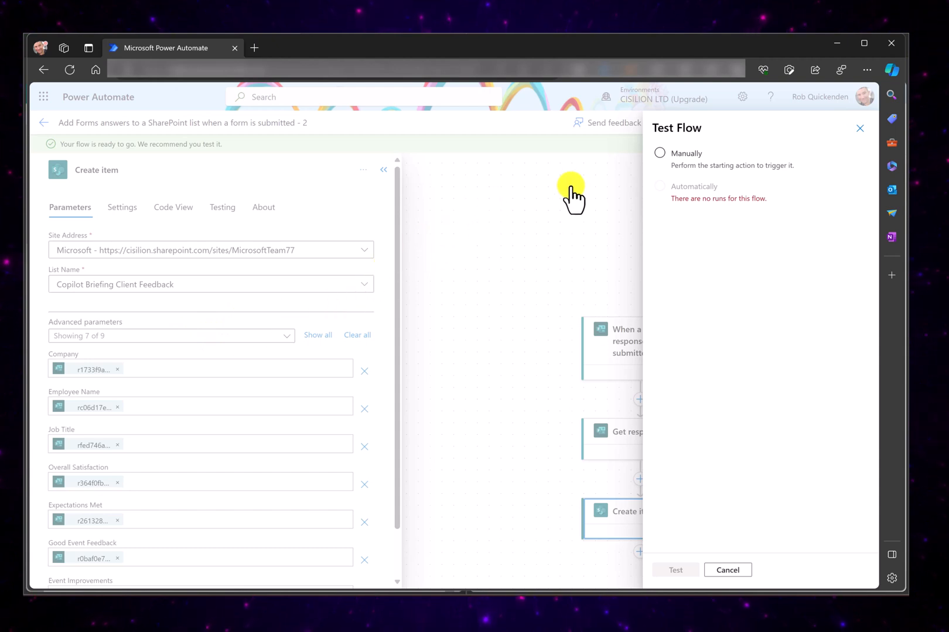
pyautogui.moveTo(518, 215)
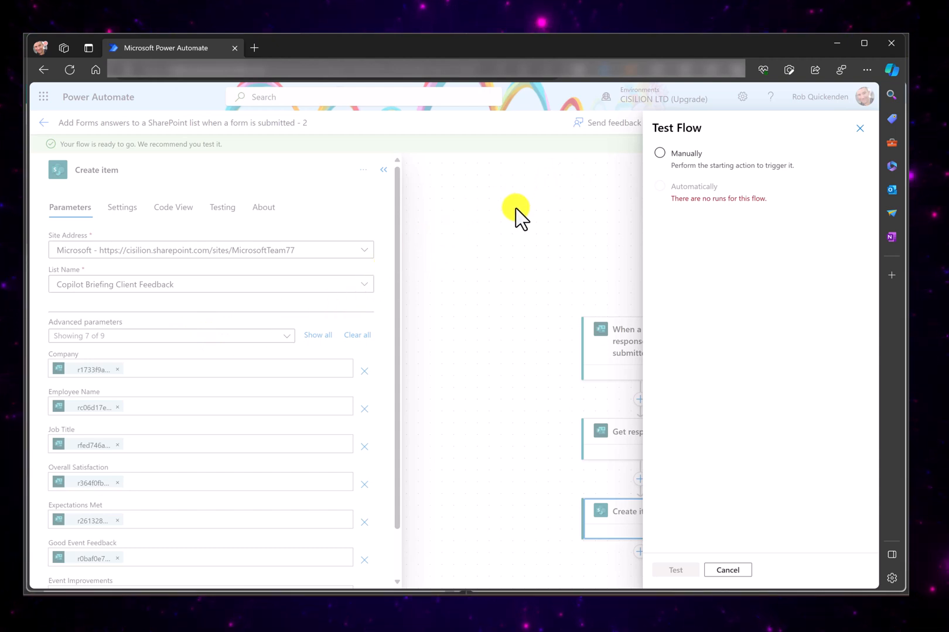
pyautogui.moveTo(457, 246)
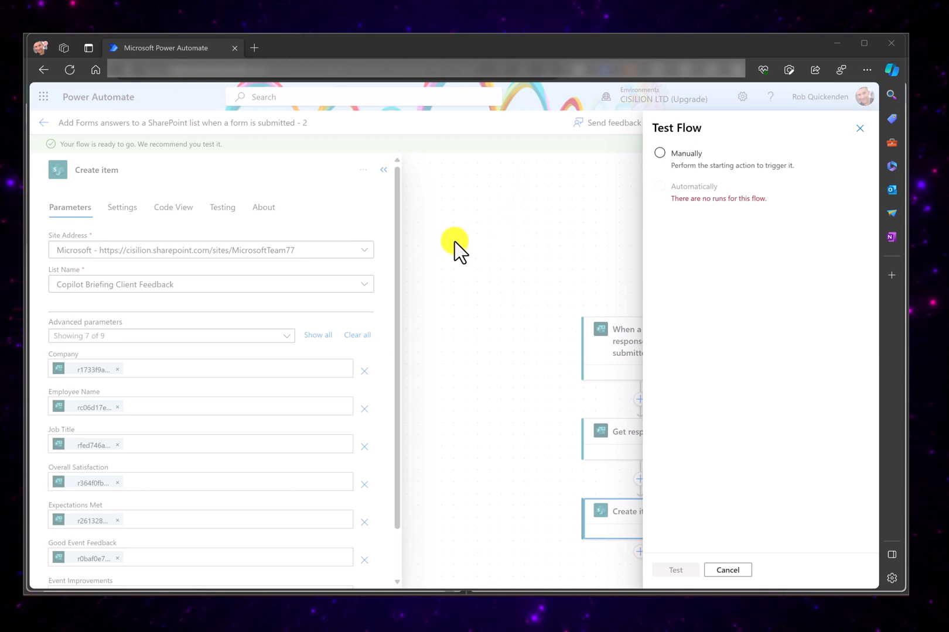
pyautogui.moveTo(431, 244)
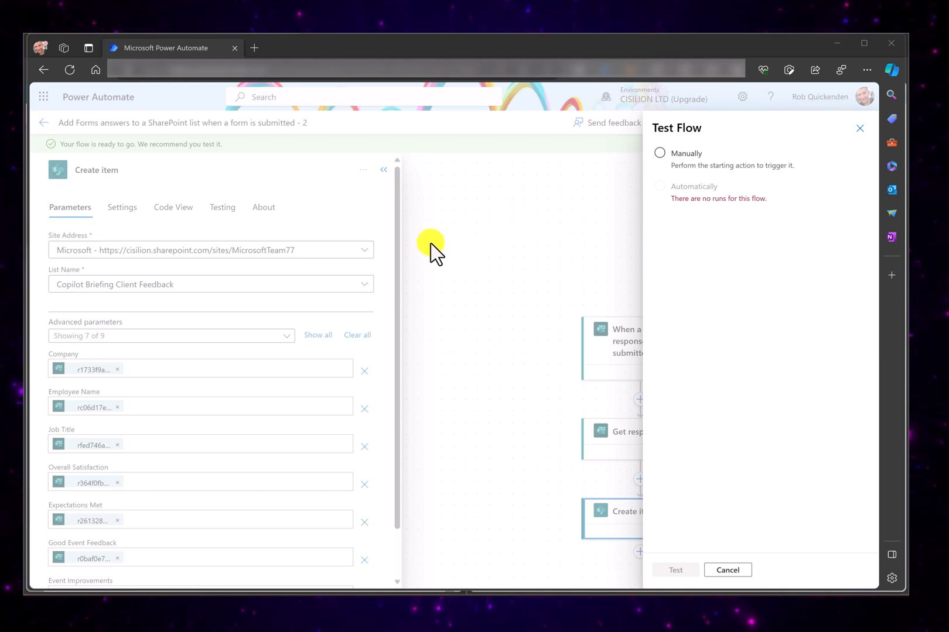
pyautogui.moveTo(597, 172)
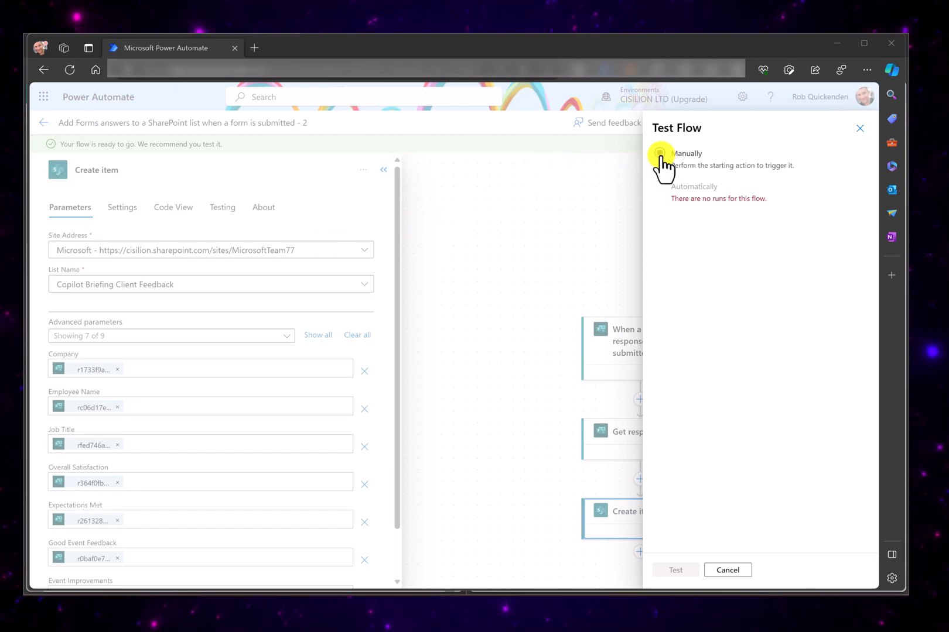
pyautogui.click(659, 154)
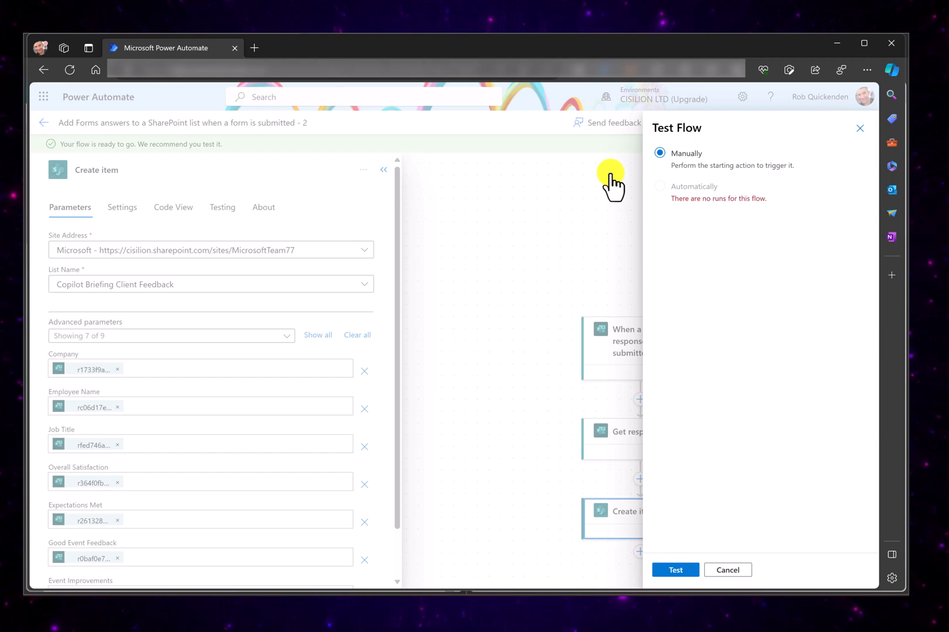
pyautogui.moveTo(562, 244)
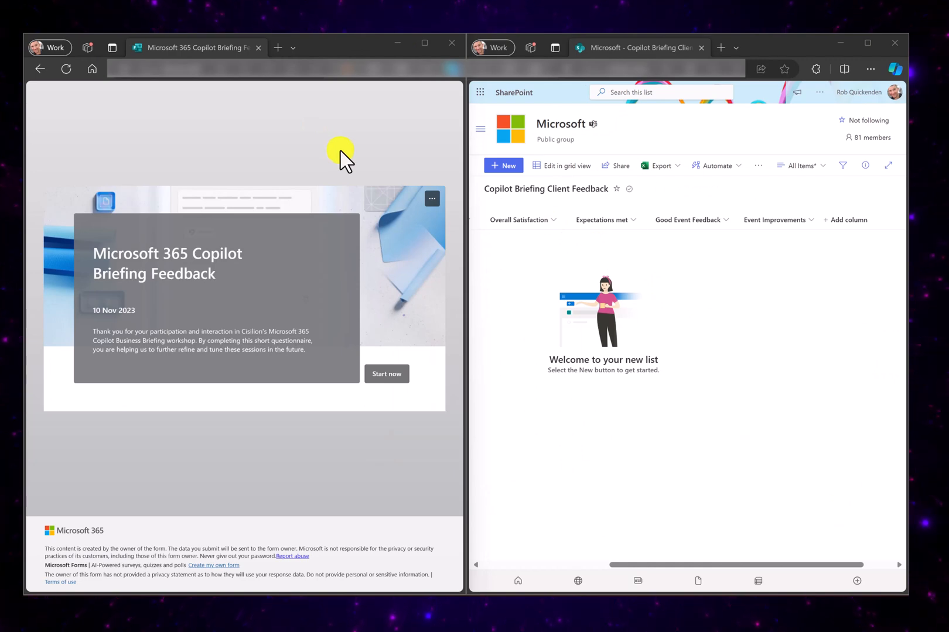
pyautogui.moveTo(263, 165)
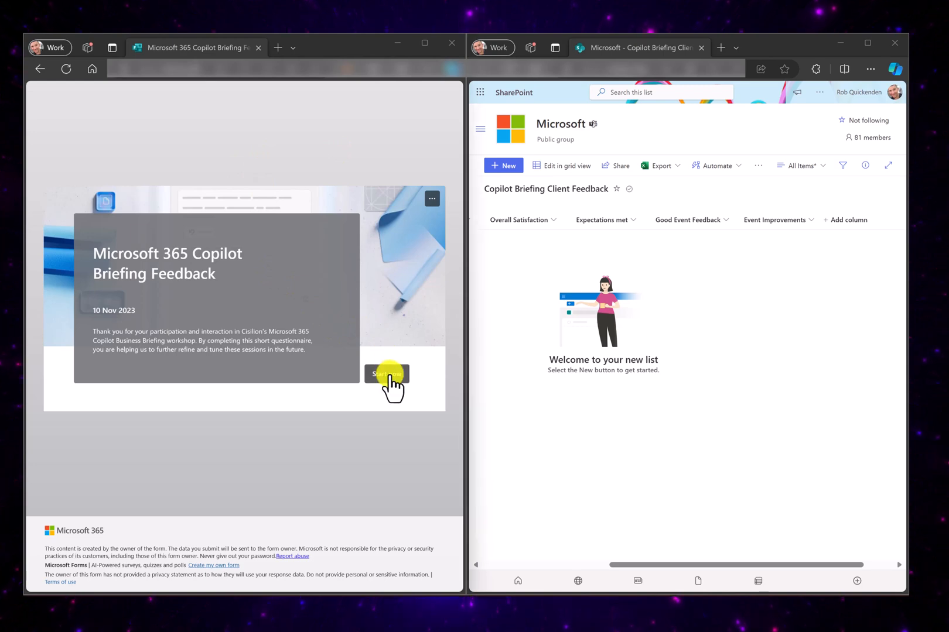
# - Fill in the feedback form, answer No to follow-up contact, and submit the response
pyautogui.click(386, 373)
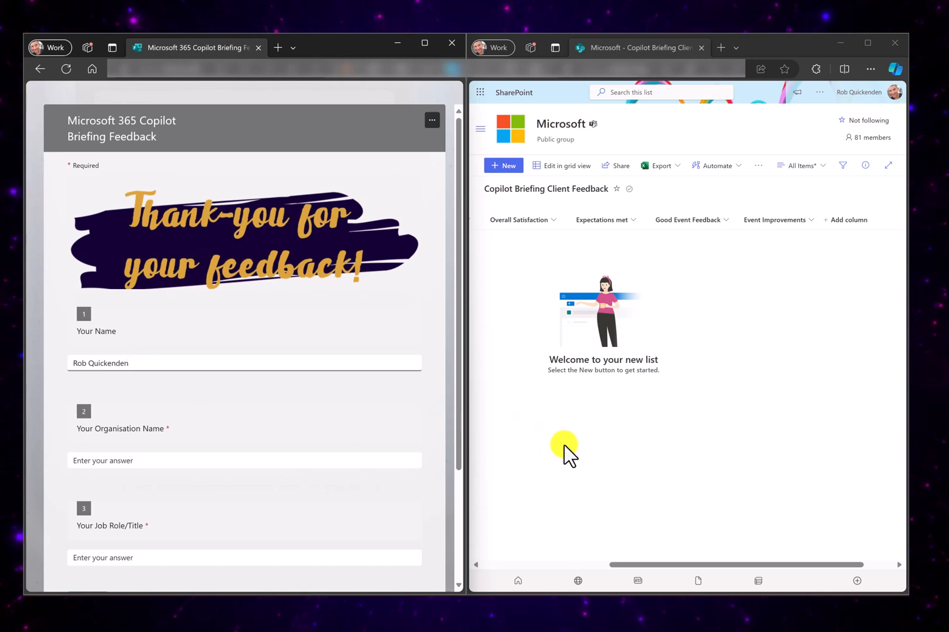
pyautogui.scroll(-3)
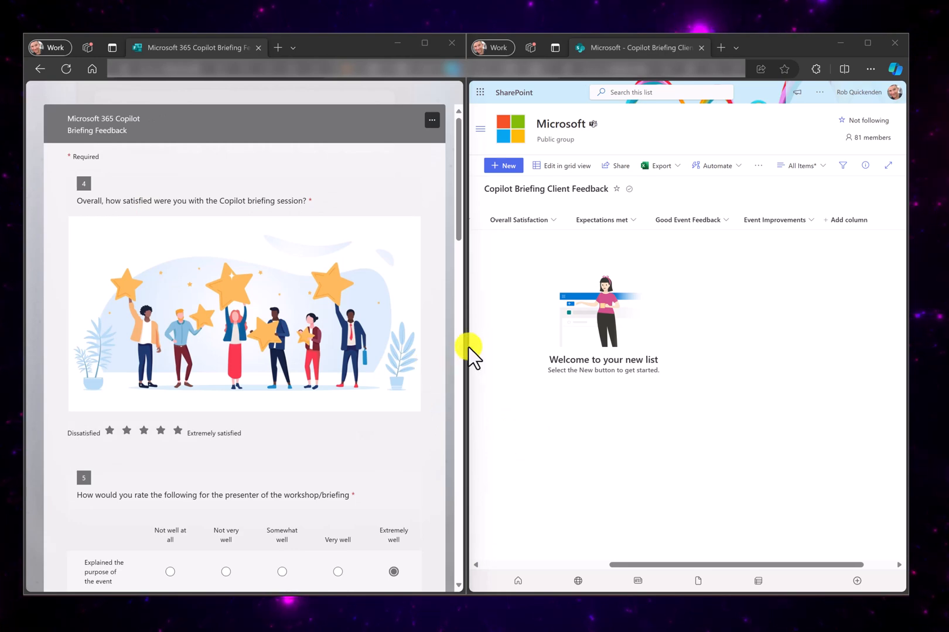
pyautogui.moveTo(463, 260)
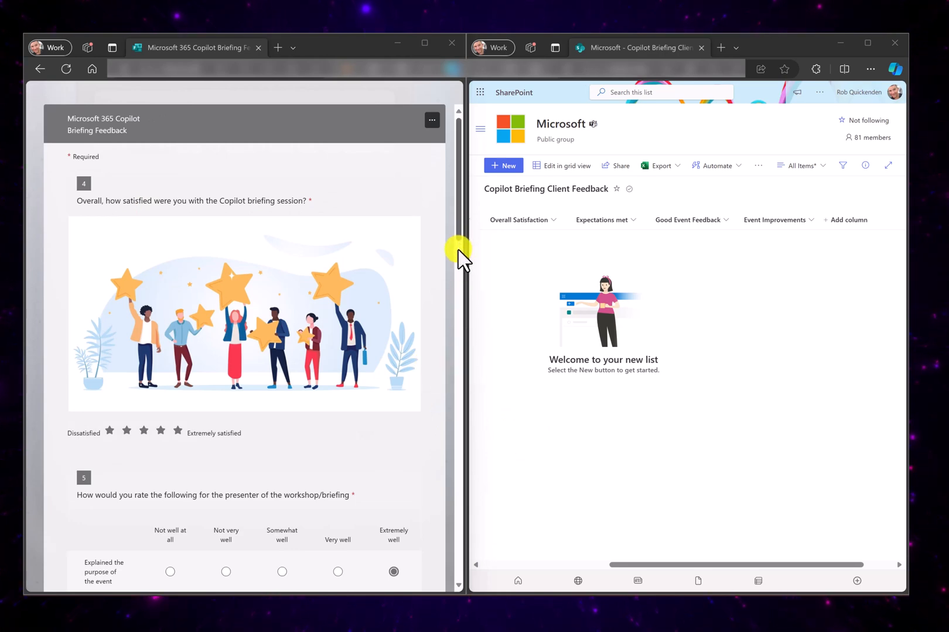
pyautogui.scroll(-3)
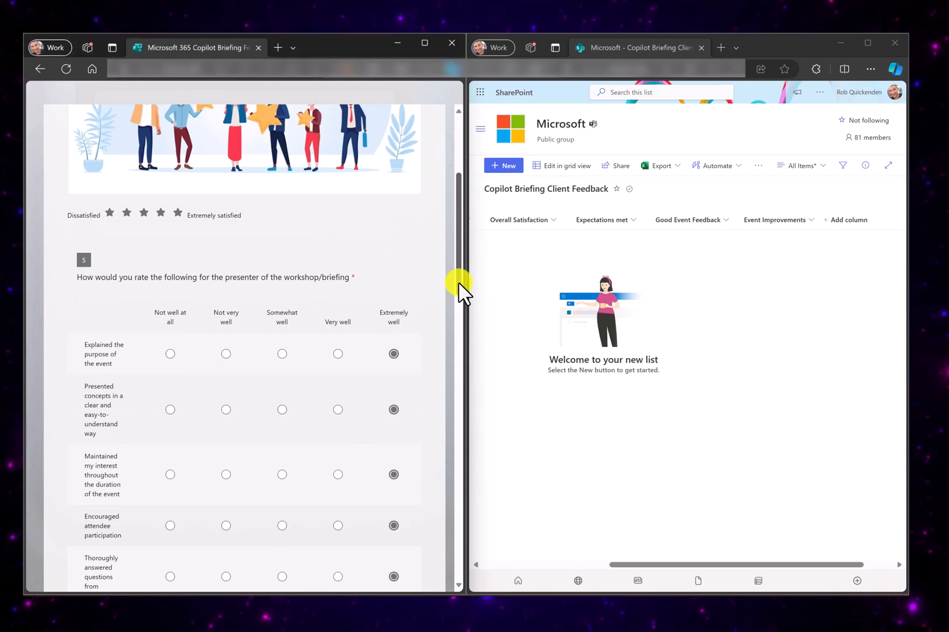
pyautogui.scroll(-3)
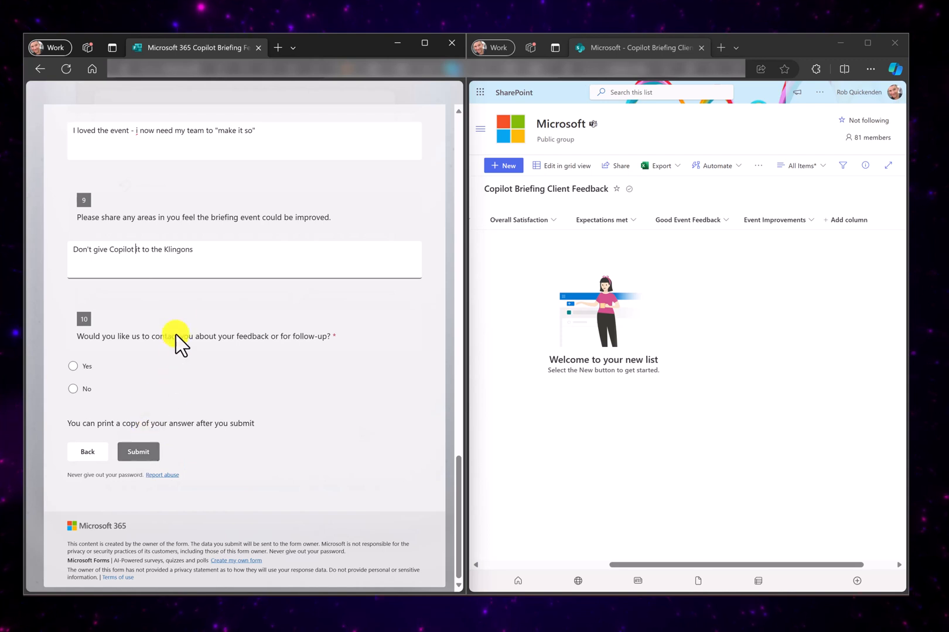
pyautogui.moveTo(120, 378)
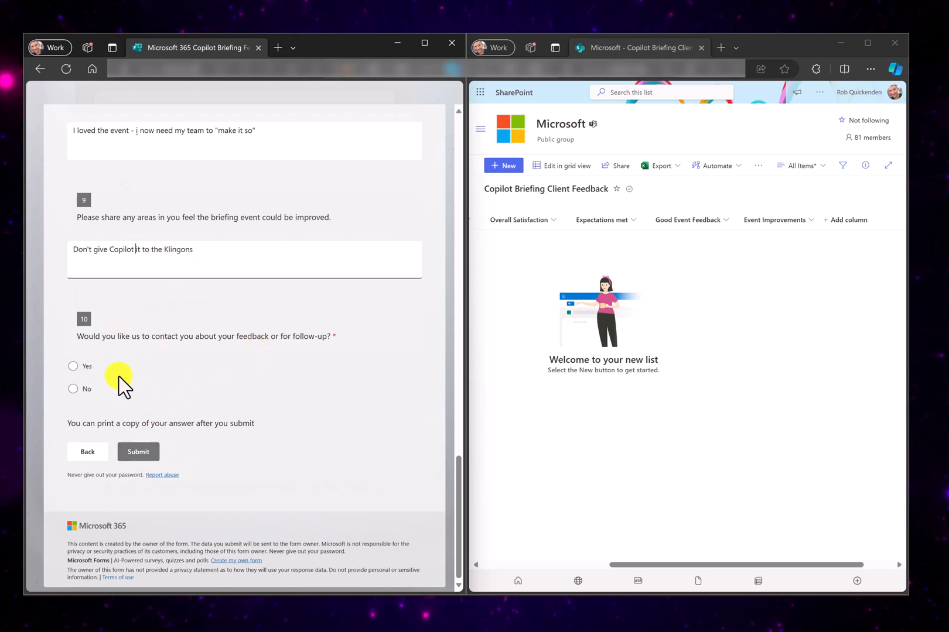
pyautogui.click(73, 389)
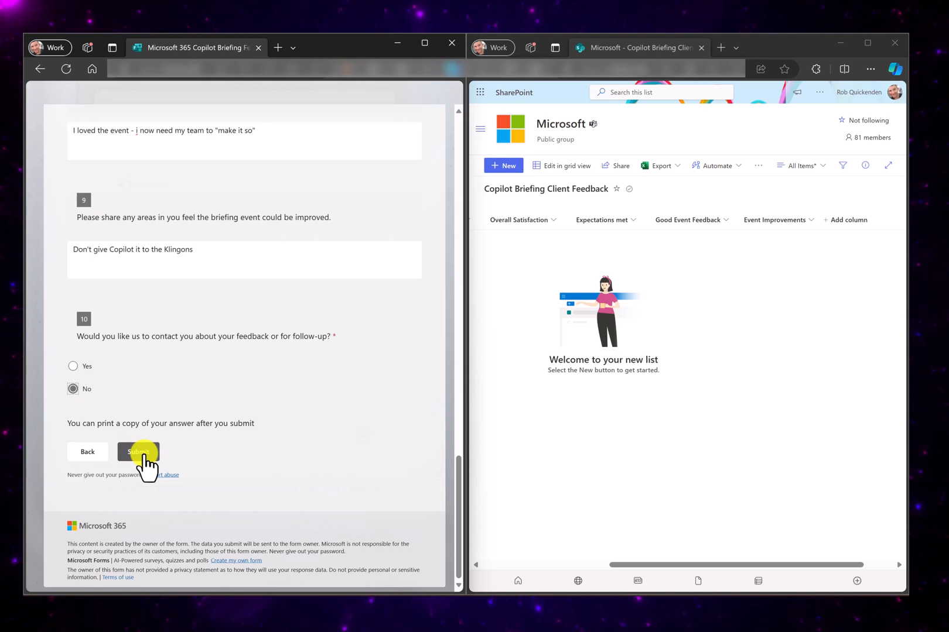
pyautogui.click(138, 452)
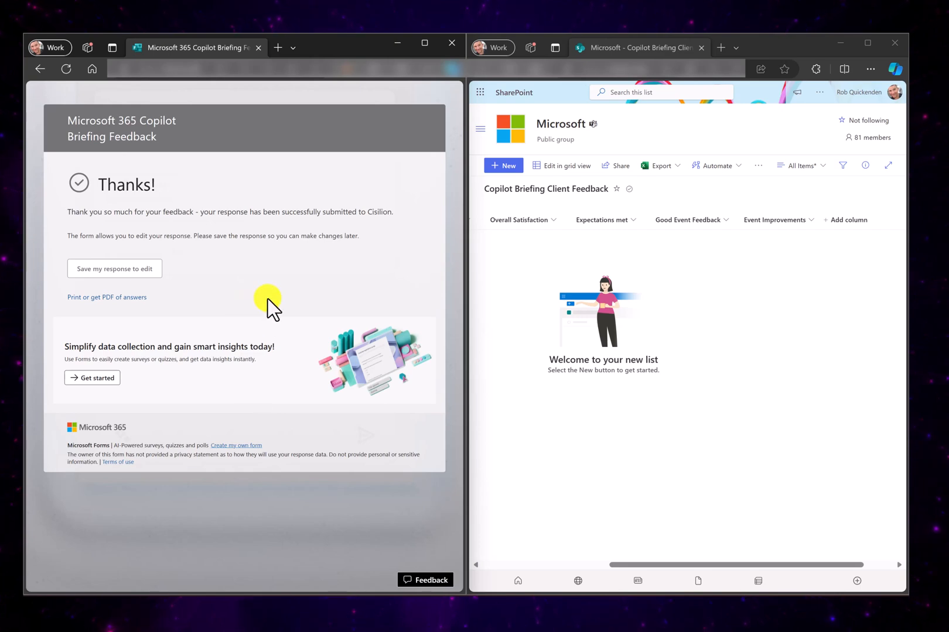
pyautogui.moveTo(491, 352)
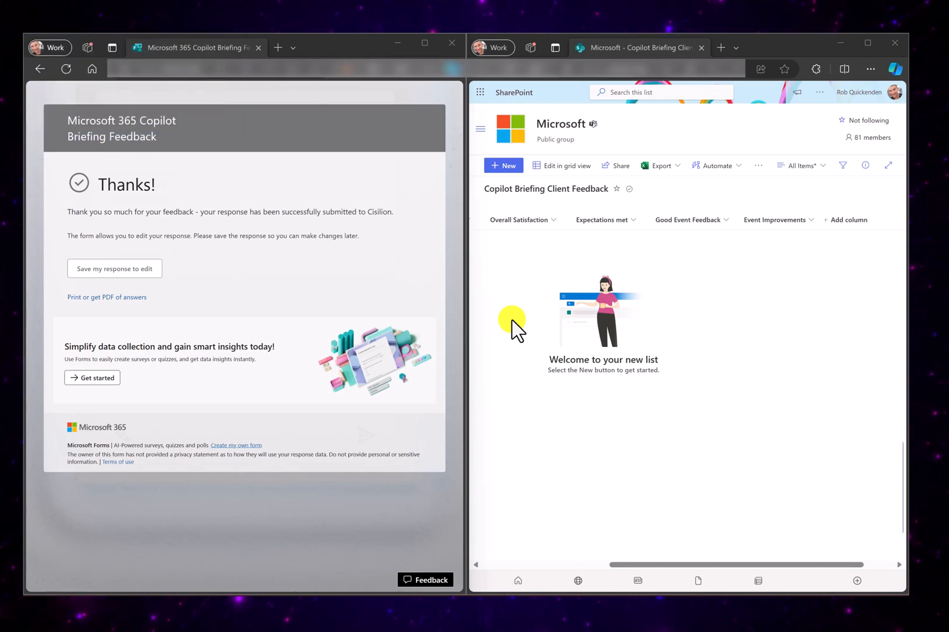
pyautogui.moveTo(519, 375)
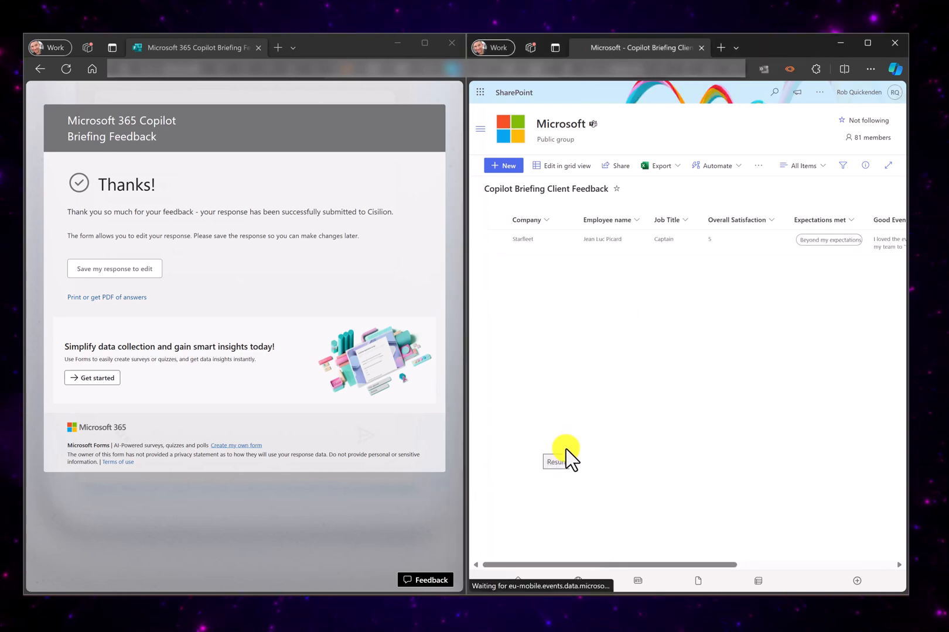
pyautogui.moveTo(524, 372)
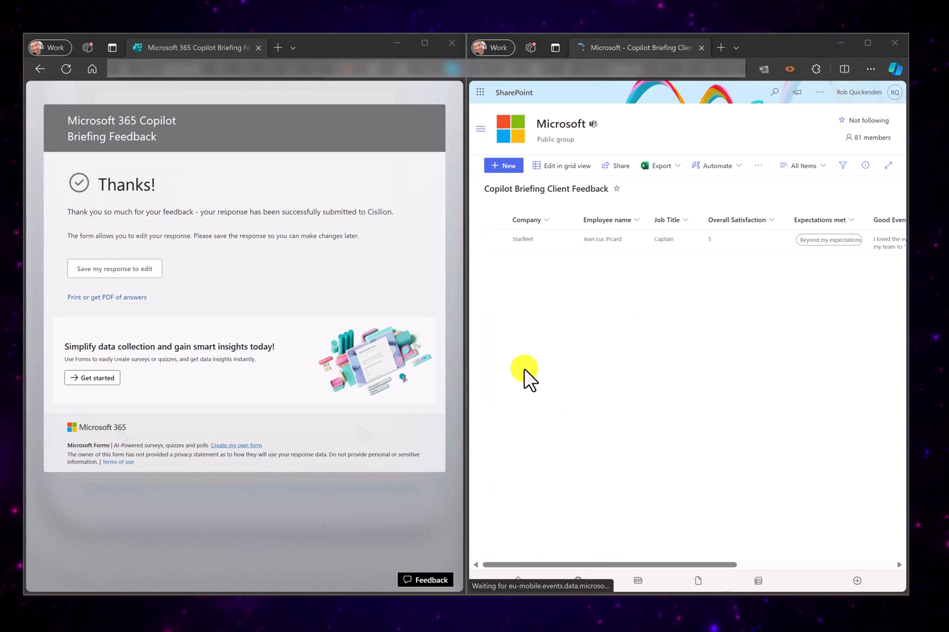
pyautogui.moveTo(691, 358)
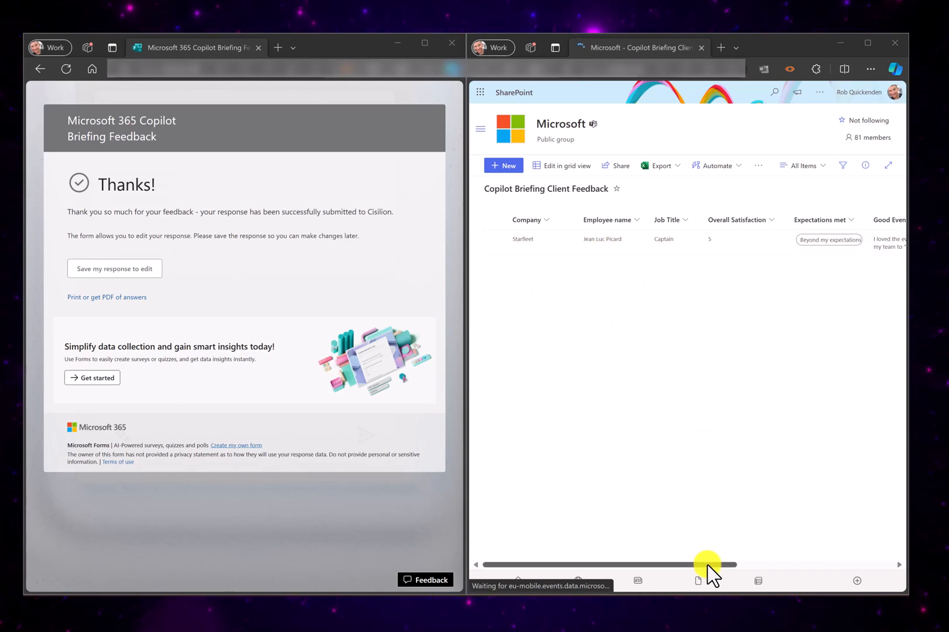
# - Scroll the SharePoint list right to verify the new item's event feedback and improvement comments
pyautogui.moveTo(706, 564); pyautogui.dragTo(741, 565)
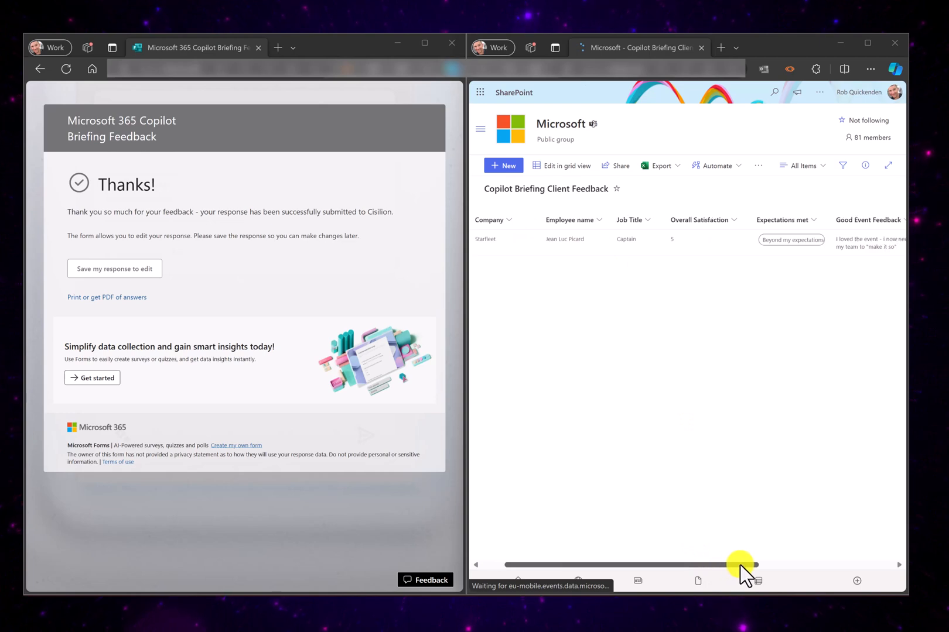
pyautogui.moveTo(739, 564); pyautogui.dragTo(784, 565)
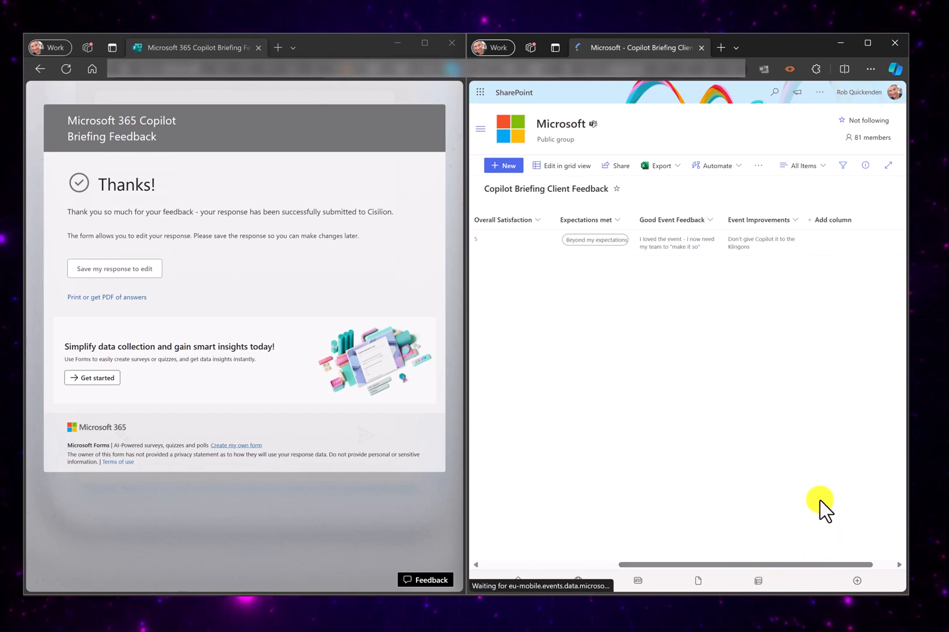
pyautogui.moveTo(782, 365)
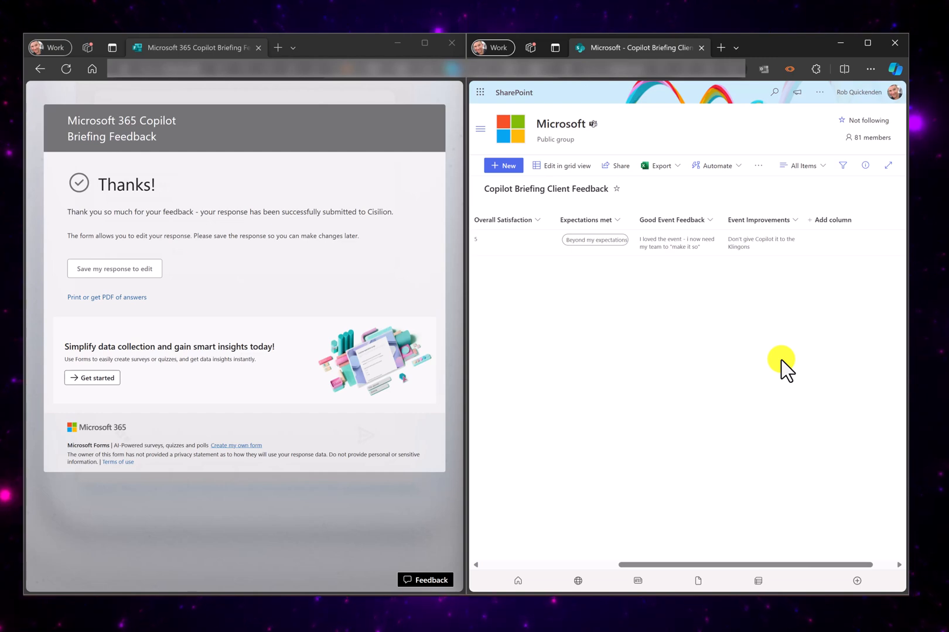
pyautogui.moveTo(639, 434)
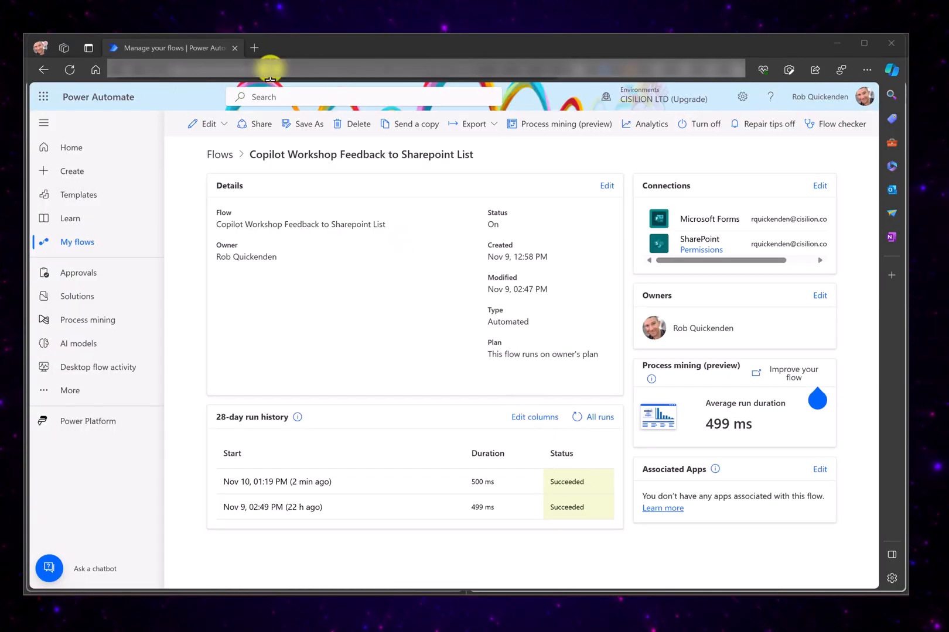
pyautogui.moveTo(235, 142)
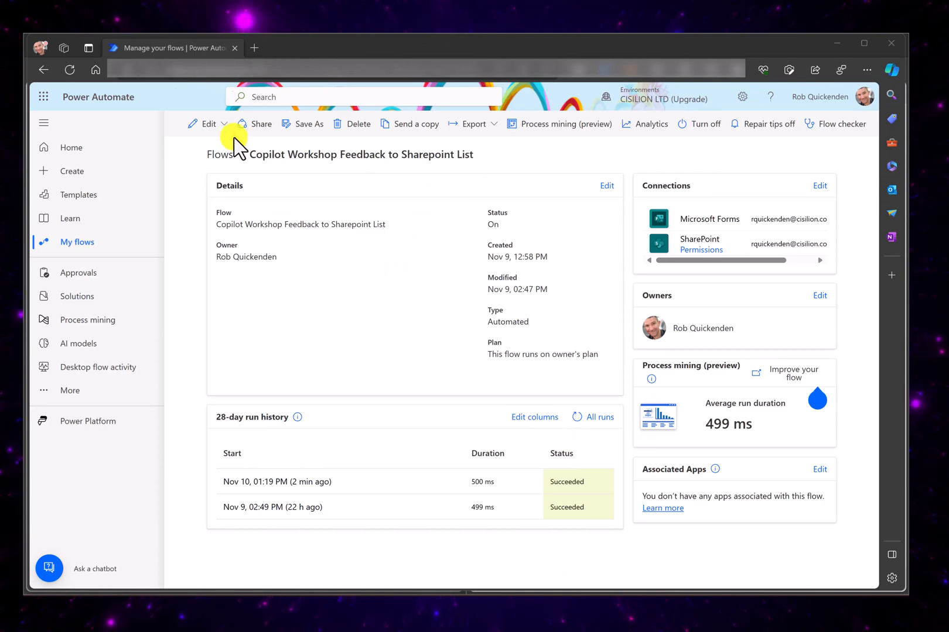
pyautogui.moveTo(77, 242)
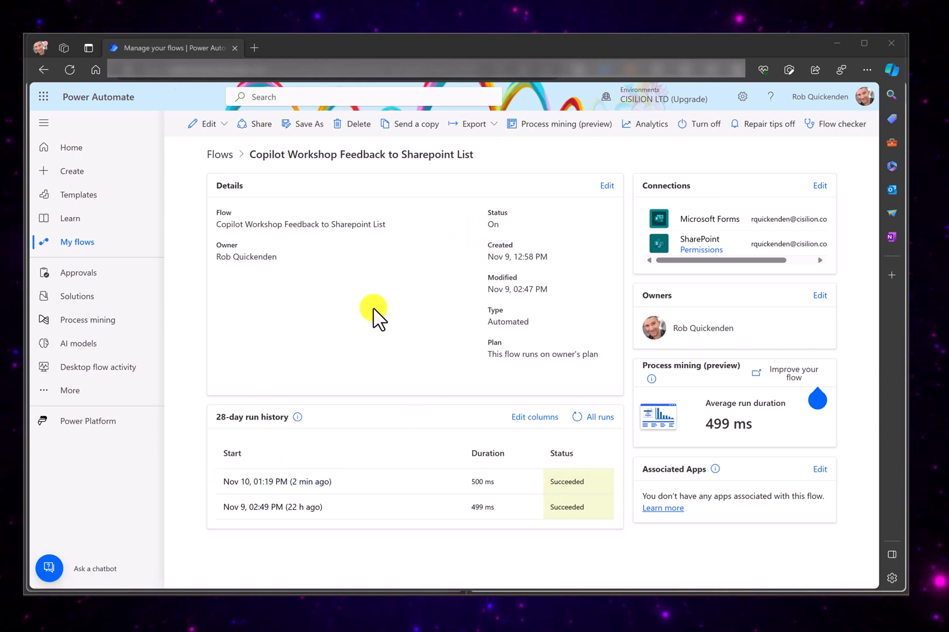
pyautogui.moveTo(411, 248)
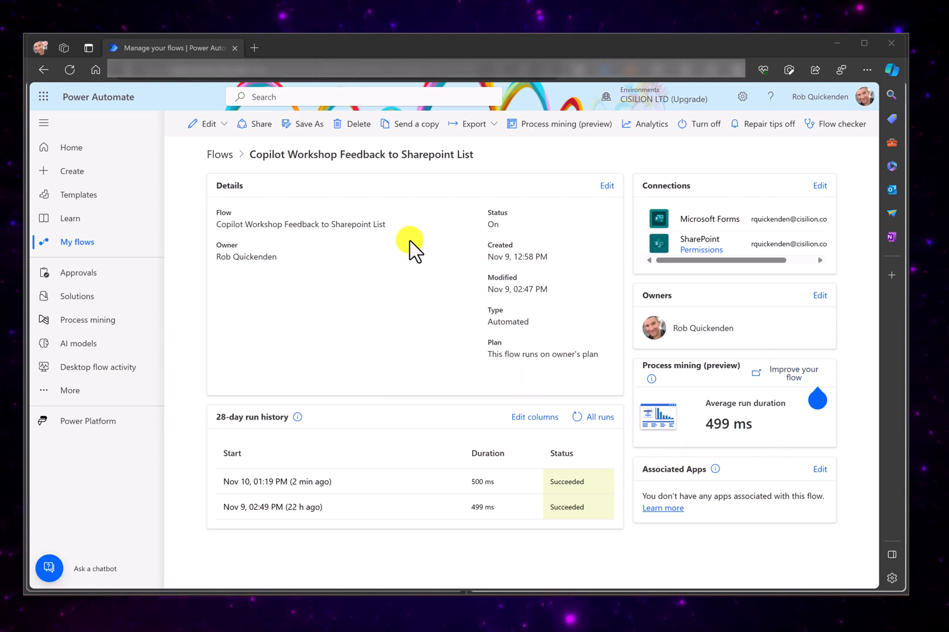
pyautogui.moveTo(603, 130)
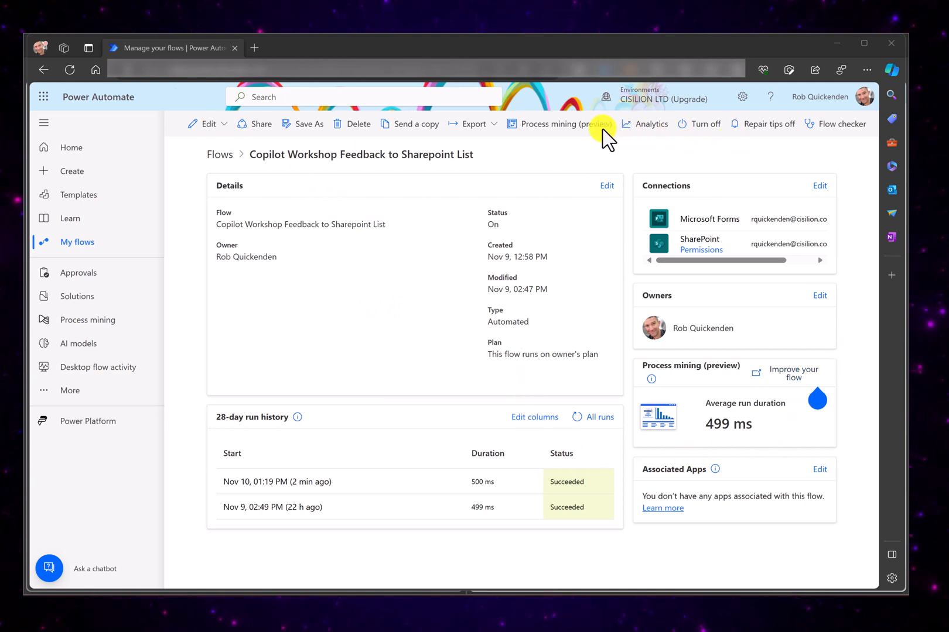
pyautogui.moveTo(651, 123)
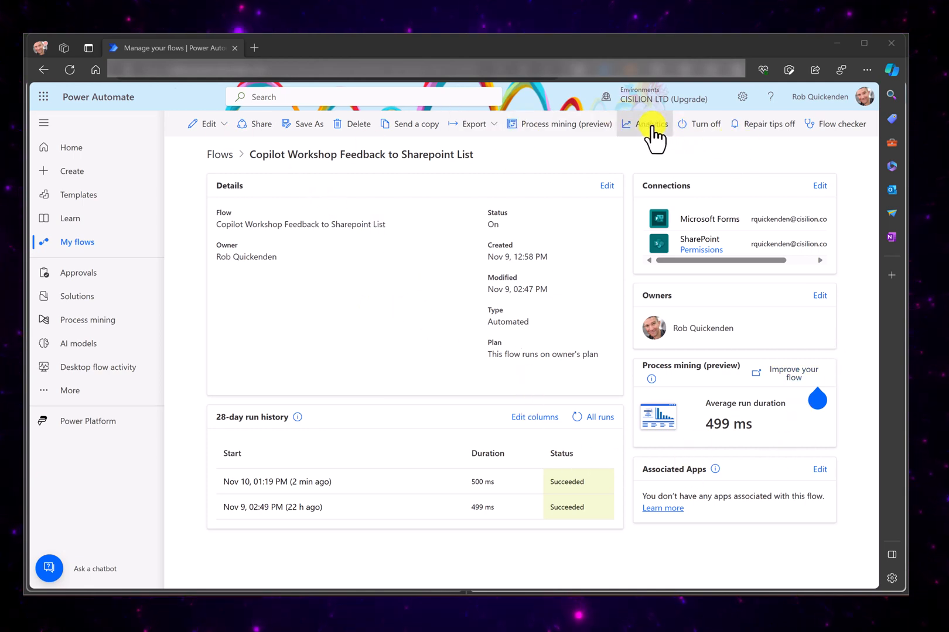
pyautogui.moveTo(337, 178)
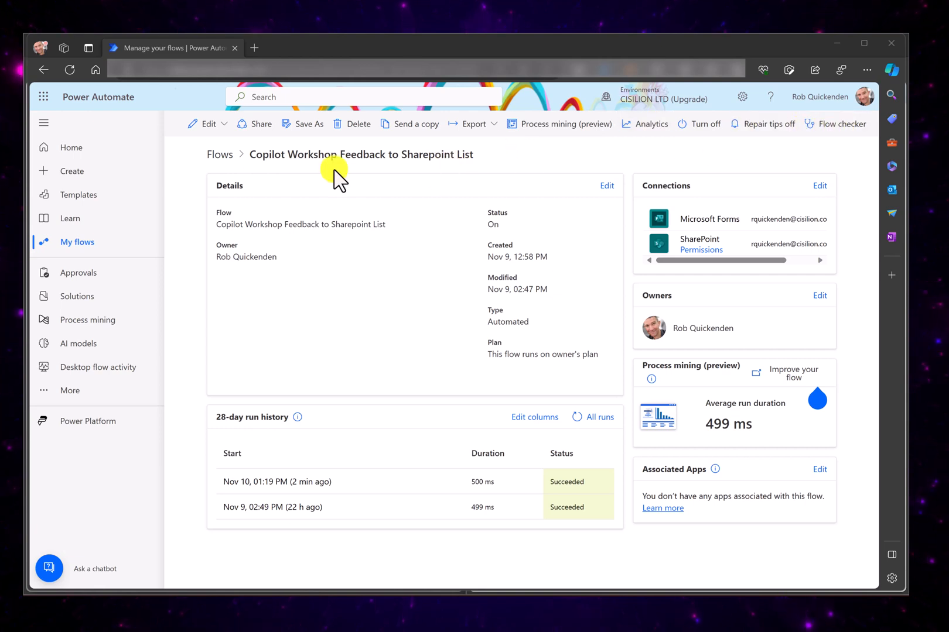
pyautogui.moveTo(745, 422)
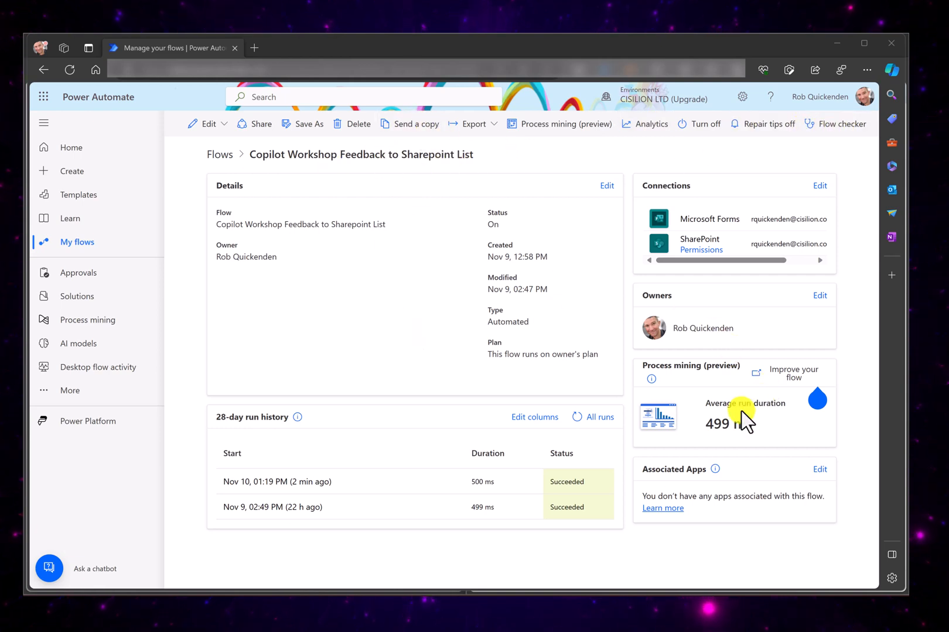
pyautogui.moveTo(655, 381)
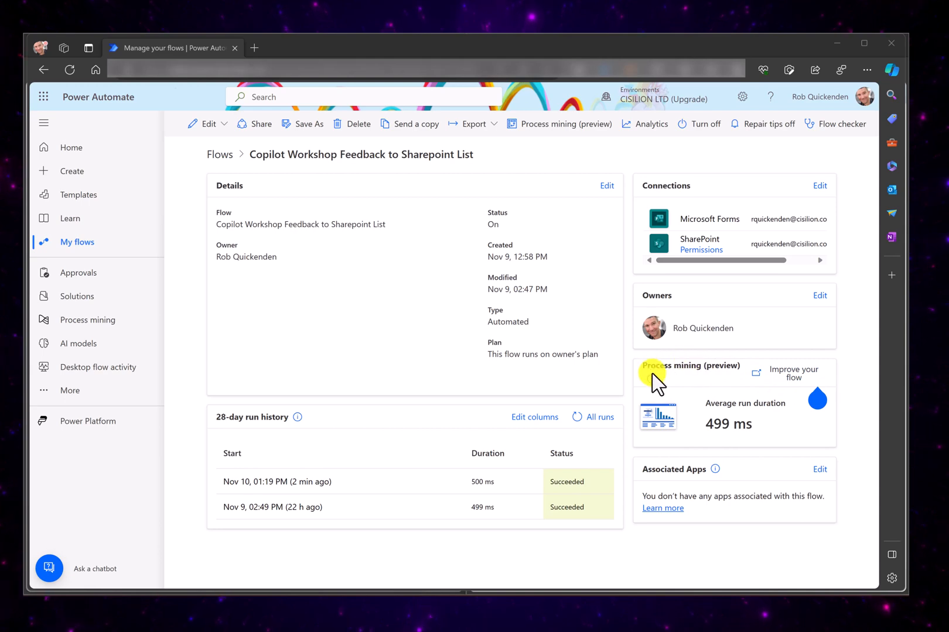